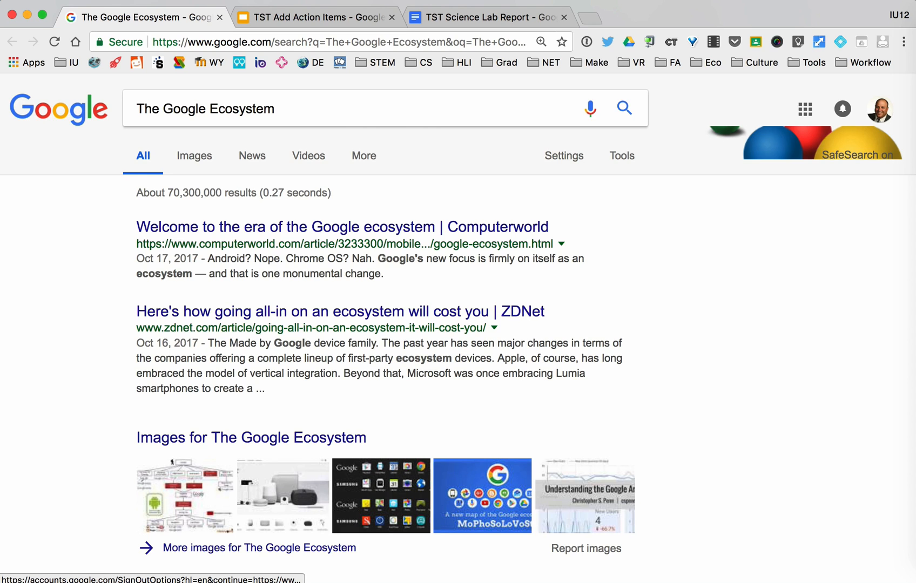
{"action": "mouse_move", "coordinate": [881, 109]}
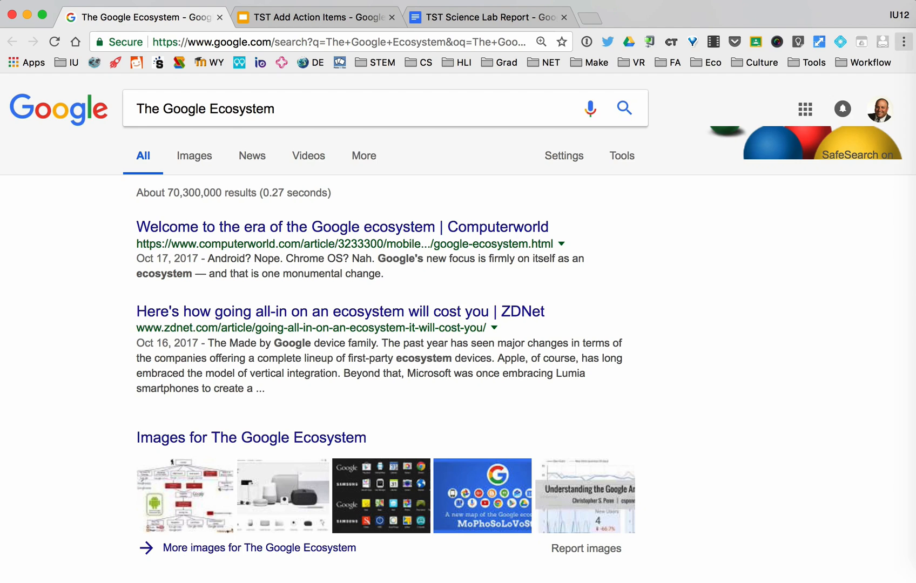
Visit the browser settings page from the menu and close it again
{"action": "left_click", "coordinate": [904, 41]}
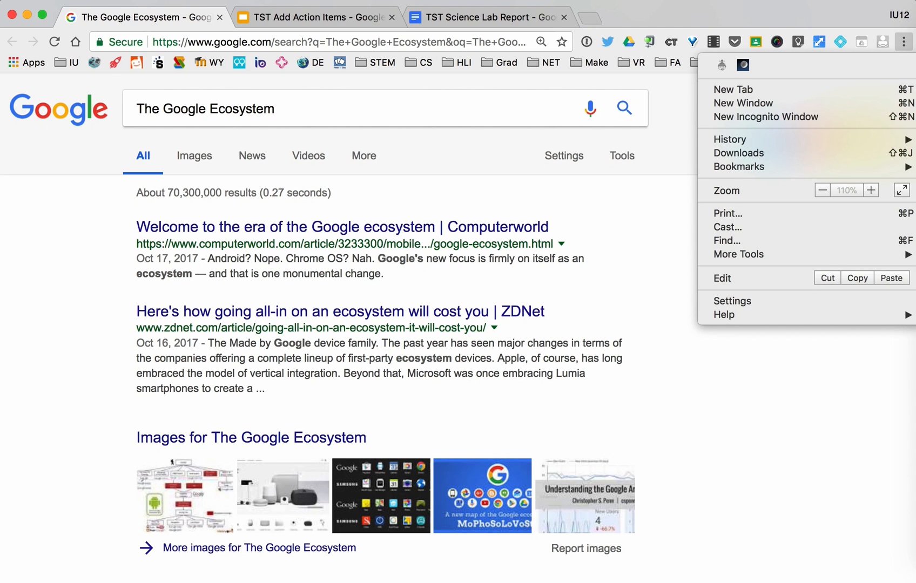
{"action": "mouse_move", "coordinate": [731, 300]}
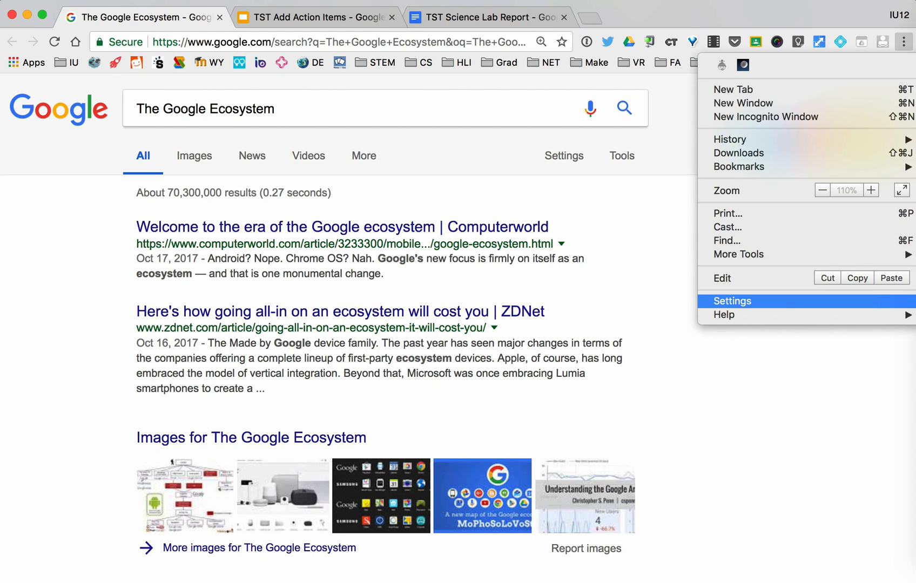
{"action": "left_click", "coordinate": [731, 300]}
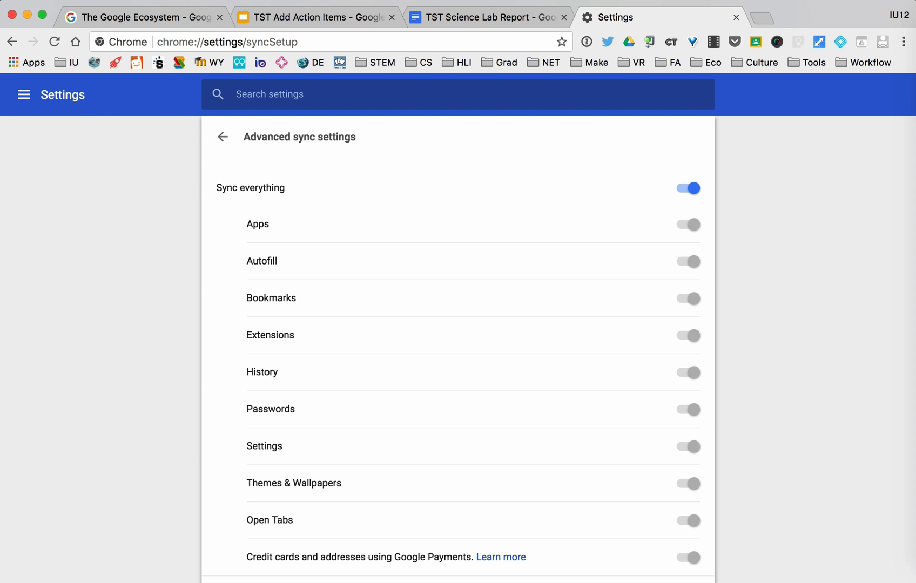
{"action": "left_click", "coordinate": [735, 17]}
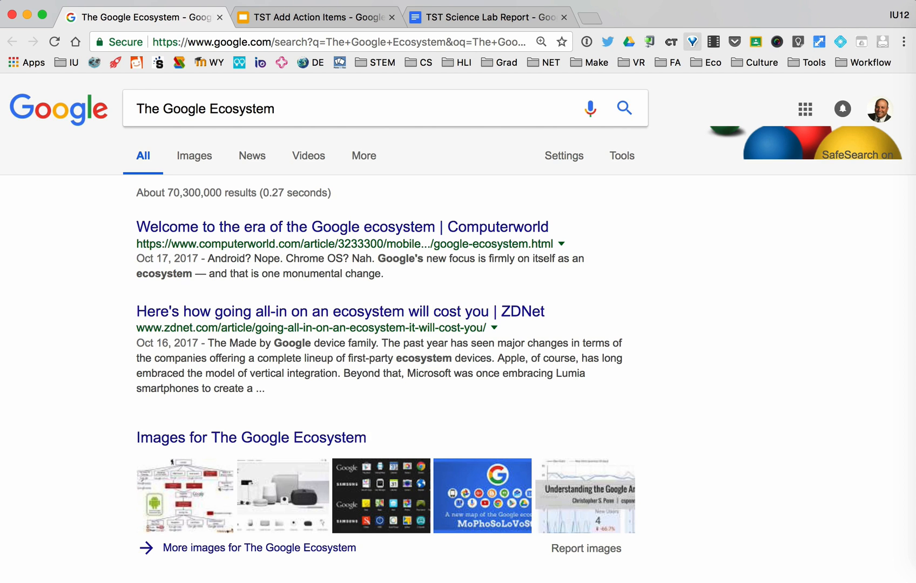
{"action": "mouse_move", "coordinate": [710, 62]}
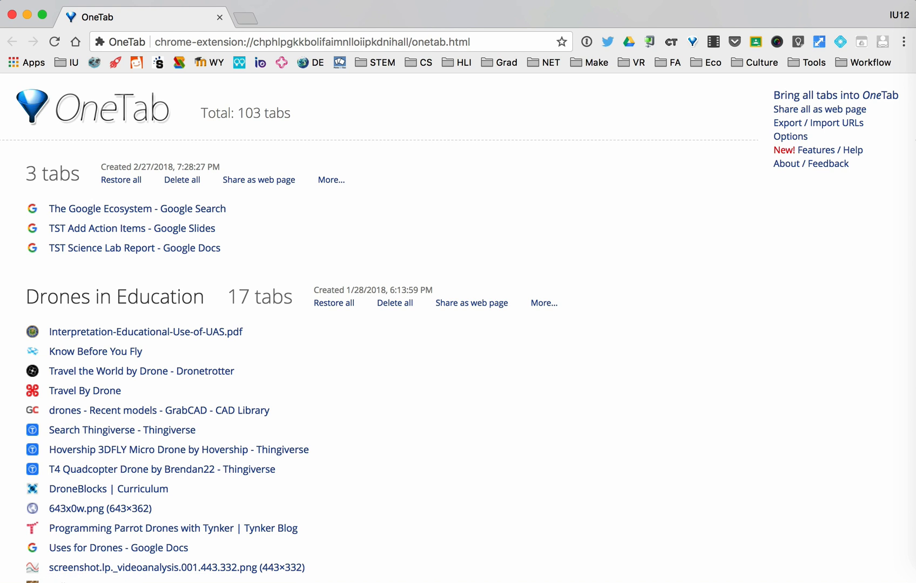
Share the OneTab group of 3 tabs as a web page with a QR code
{"action": "scroll", "scroll_direction": "down", "scroll_amount": 3}
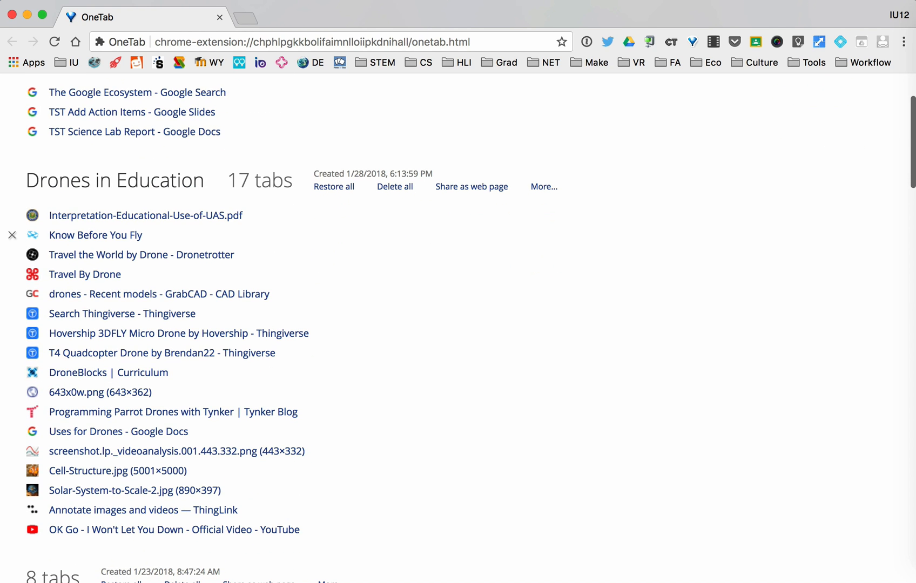
{"action": "mouse_move", "coordinate": [141, 253]}
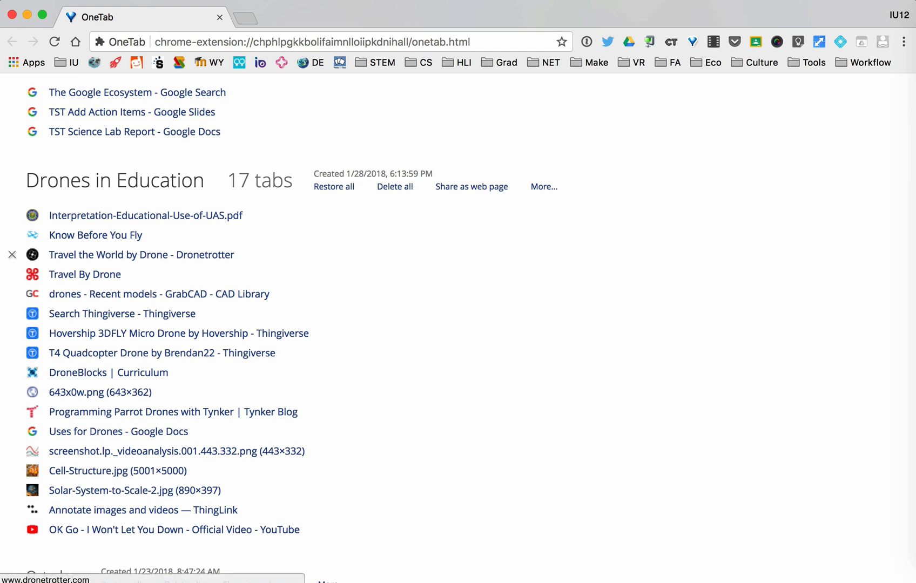
{"action": "scroll", "scroll_direction": "up", "scroll_amount": 3}
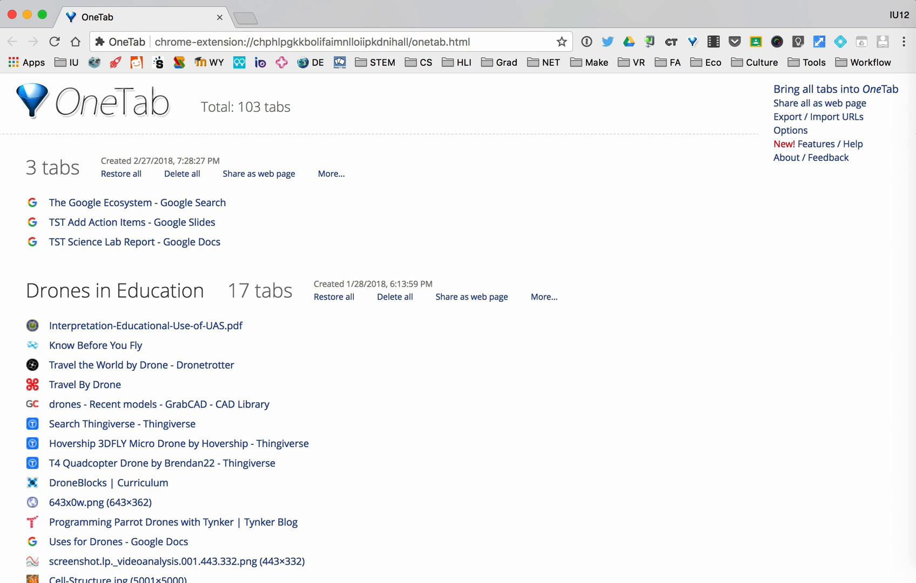
{"action": "left_click", "coordinate": [259, 173]}
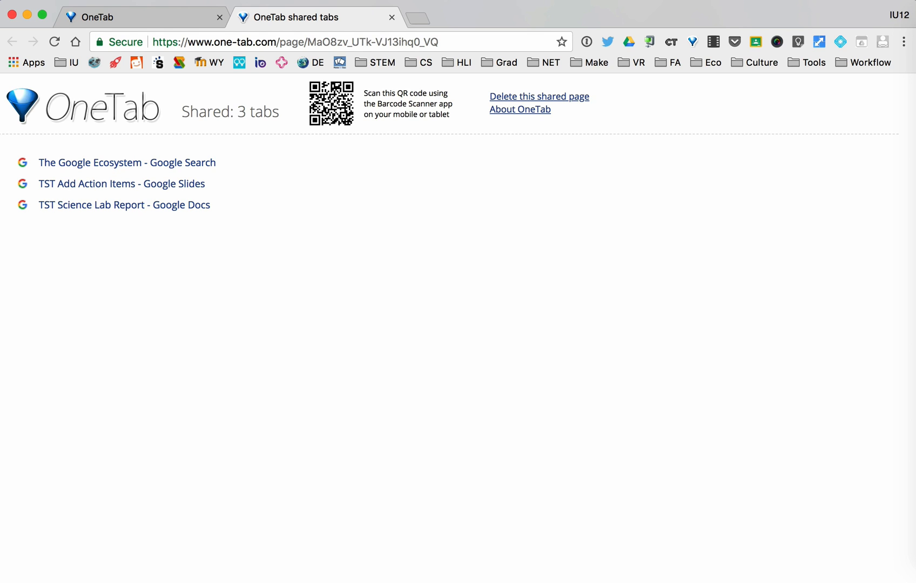
{"action": "mouse_move", "coordinate": [124, 204]}
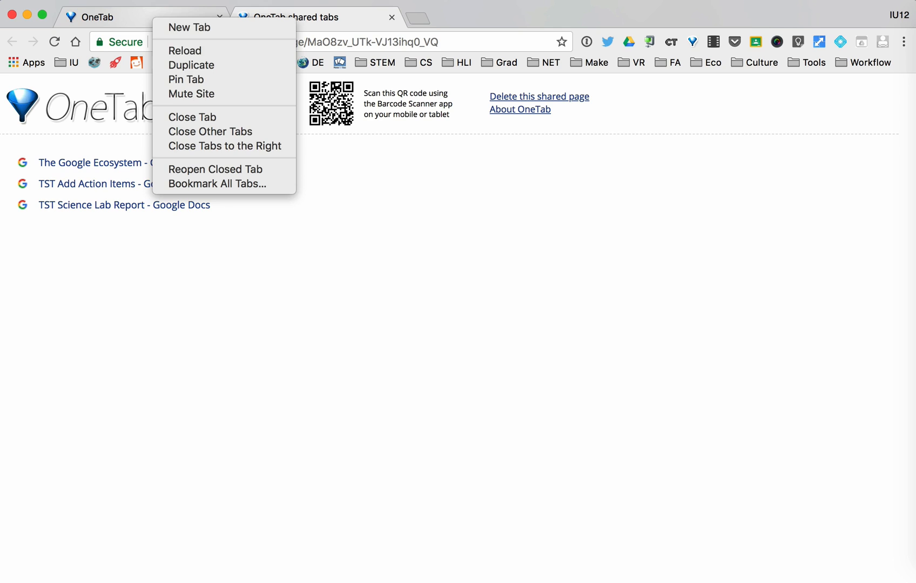
{"action": "mouse_move", "coordinate": [186, 79]}
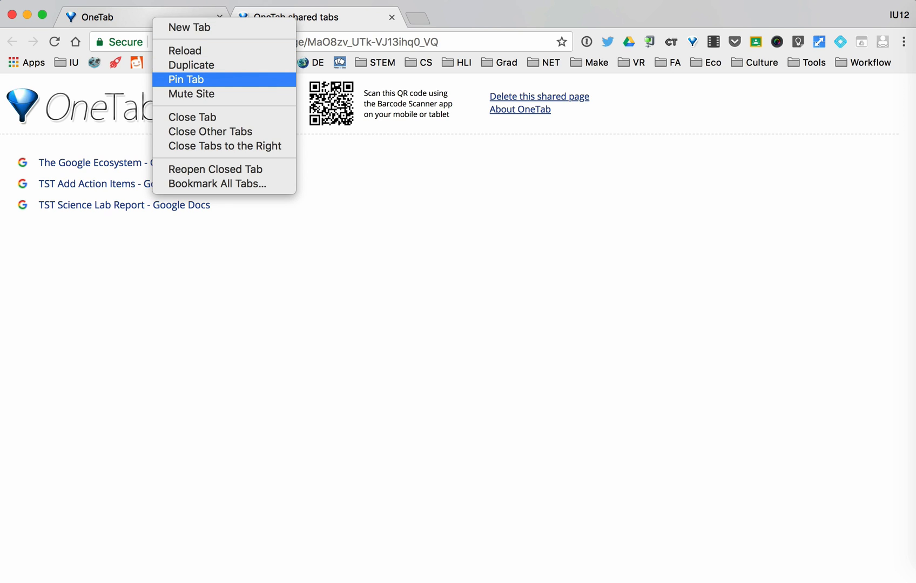
Pin the OneTab page as an icon-only tab, then unpin it from its context menu
{"action": "left_click", "coordinate": [186, 80]}
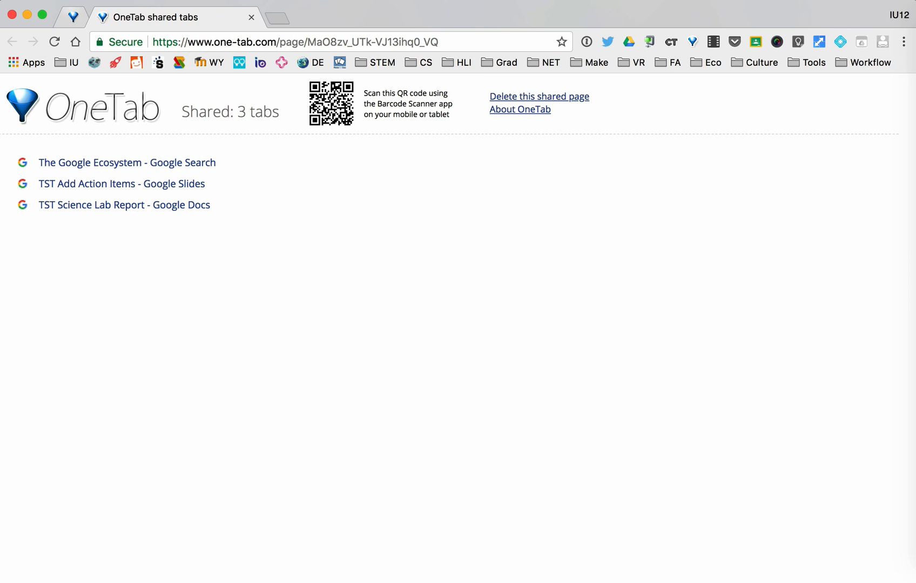
{"action": "left_click", "coordinate": [72, 17]}
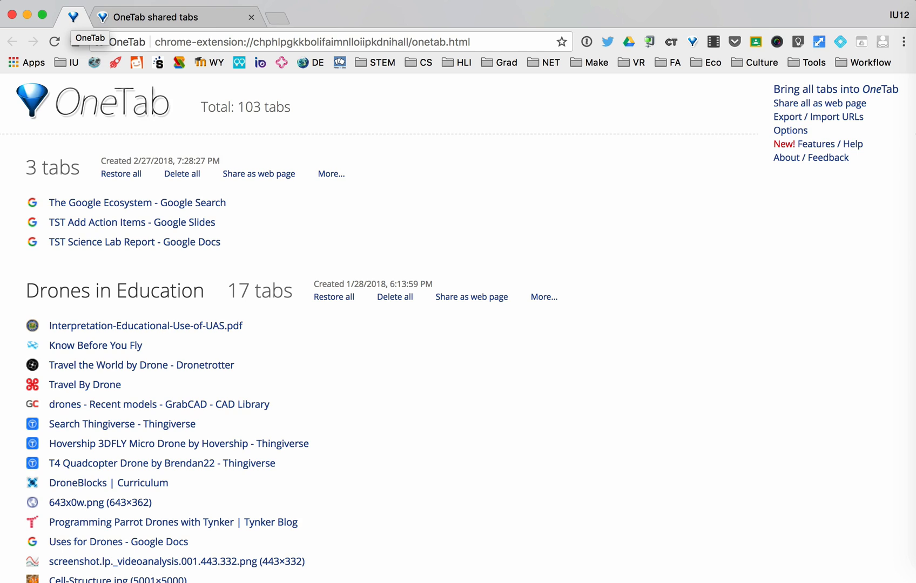
{"action": "right_click", "coordinate": [73, 17]}
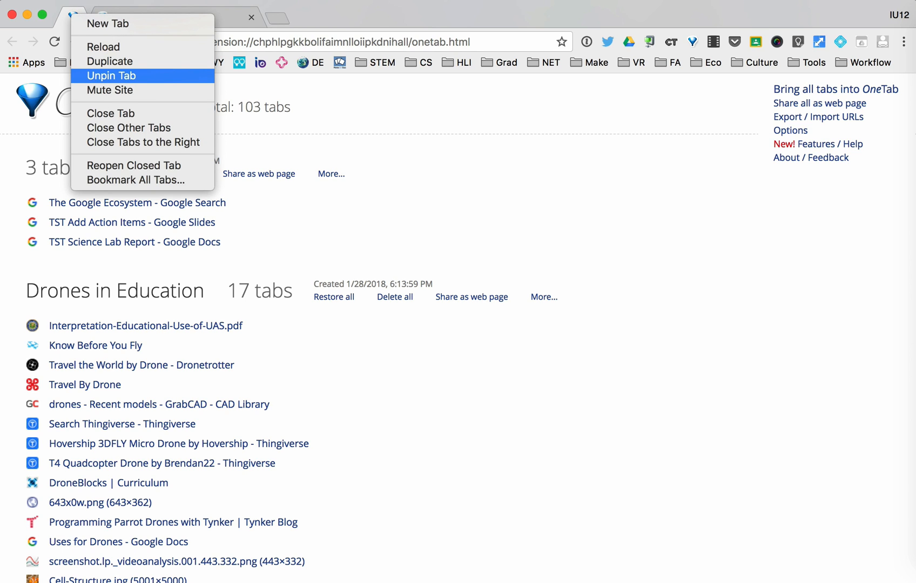
{"action": "left_click", "coordinate": [110, 76]}
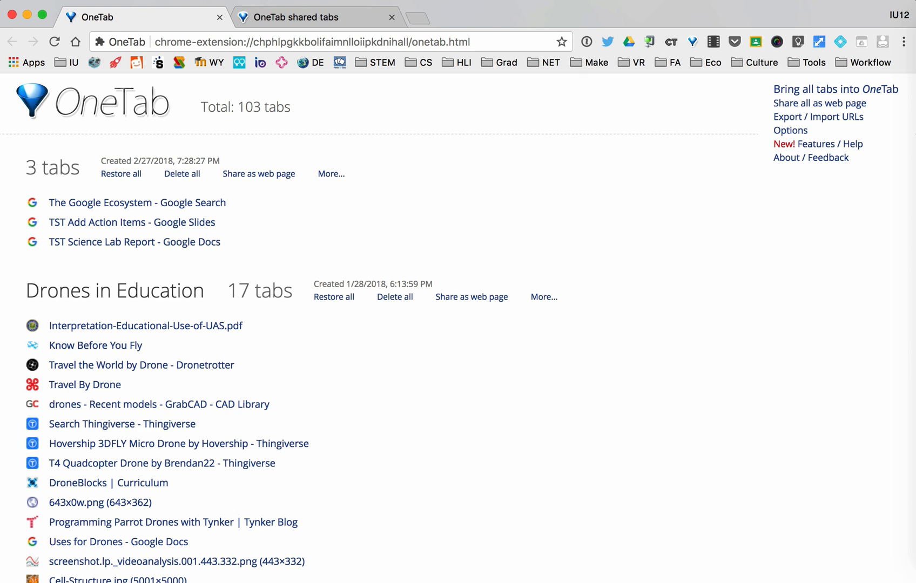
Restore all three saved pages in the OneTab group as open tabs
{"action": "left_click", "coordinate": [121, 174]}
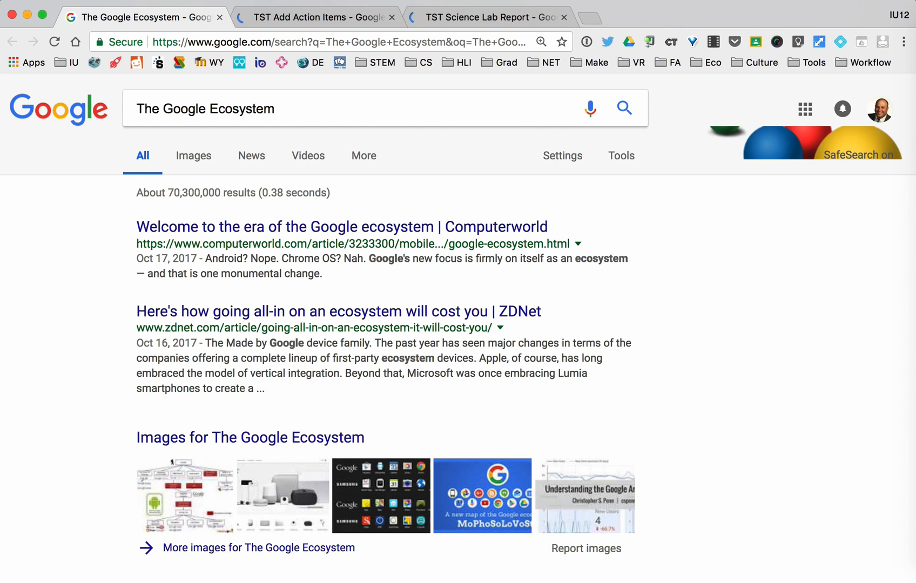
Bring up the TST Science Lab Report, briefly selecting its Introduction heading
{"action": "left_click", "coordinate": [316, 18]}
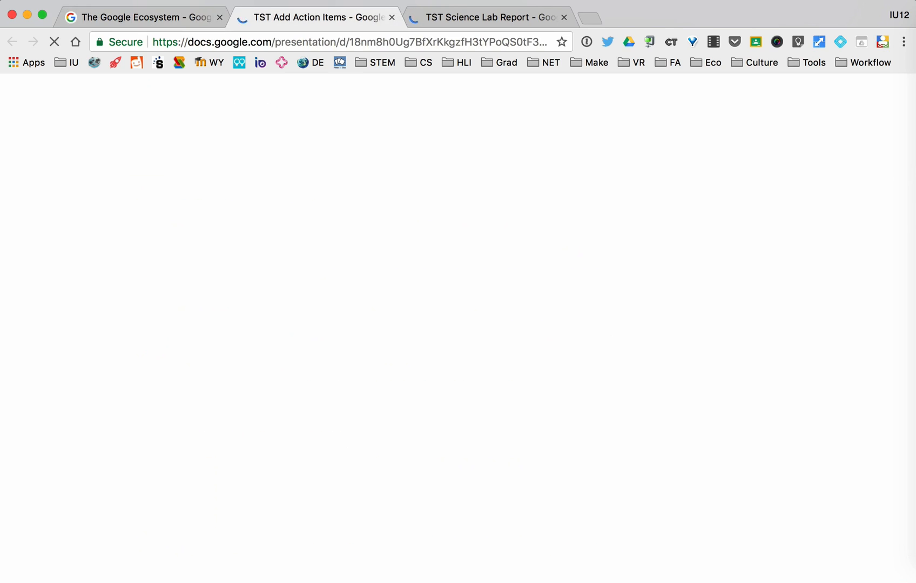
{"action": "left_click", "coordinate": [316, 17]}
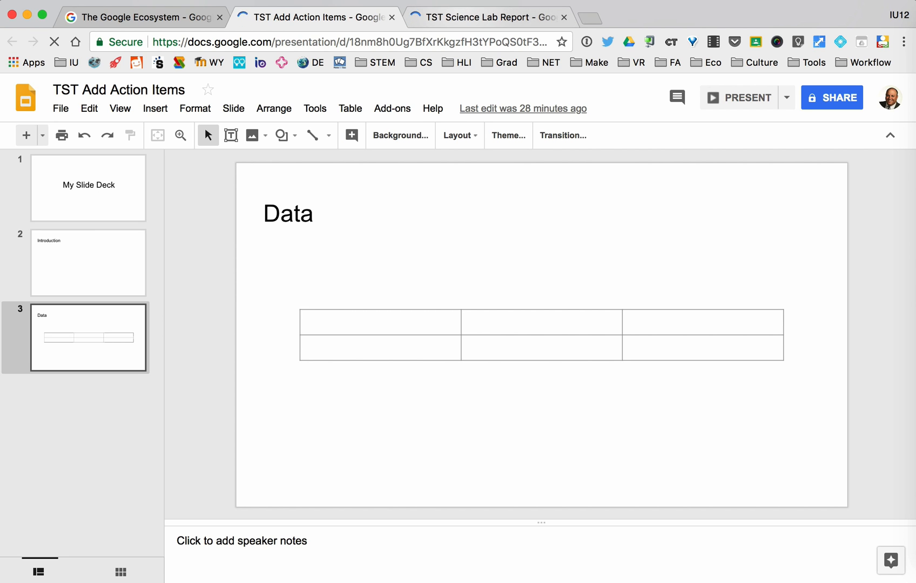
{"action": "left_click", "coordinate": [490, 17]}
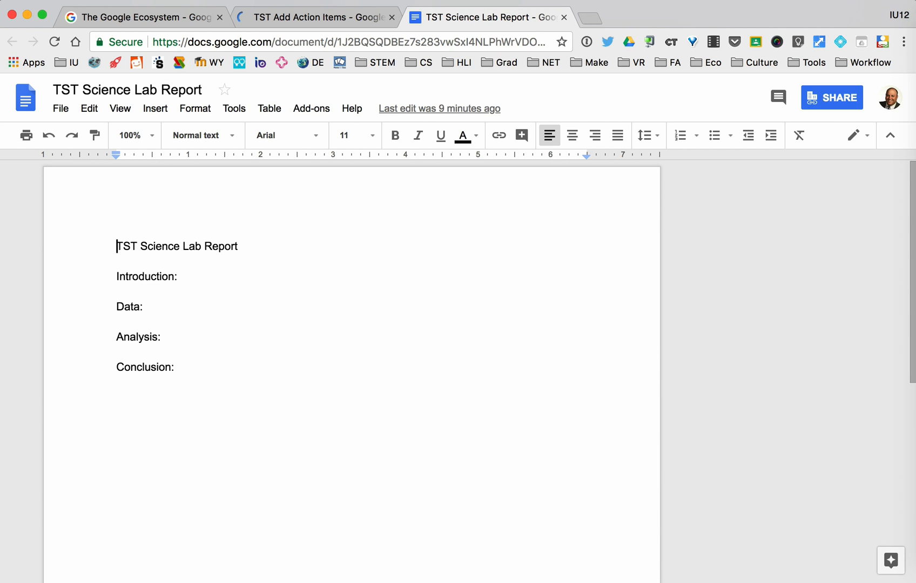
{"action": "mouse_move", "coordinate": [245, 90]}
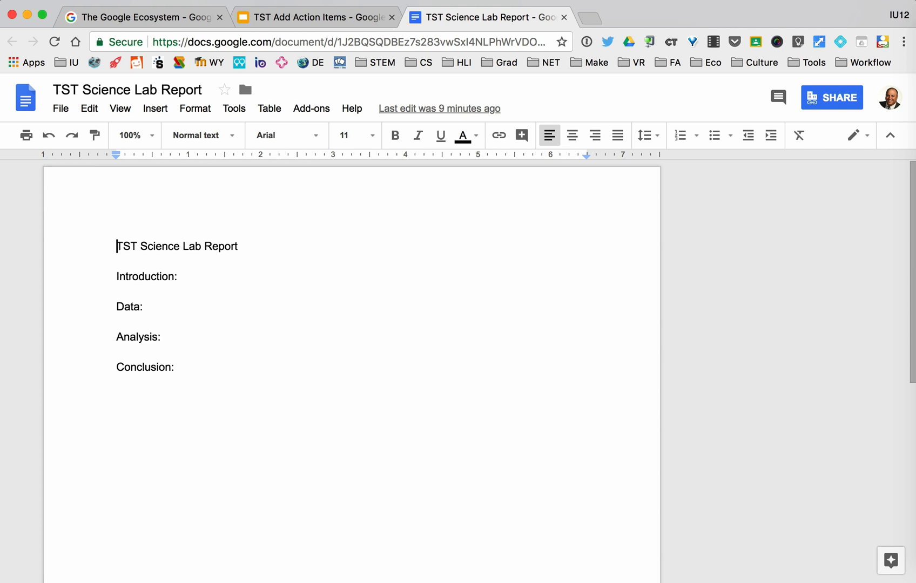
{"action": "double_click", "coordinate": [145, 276]}
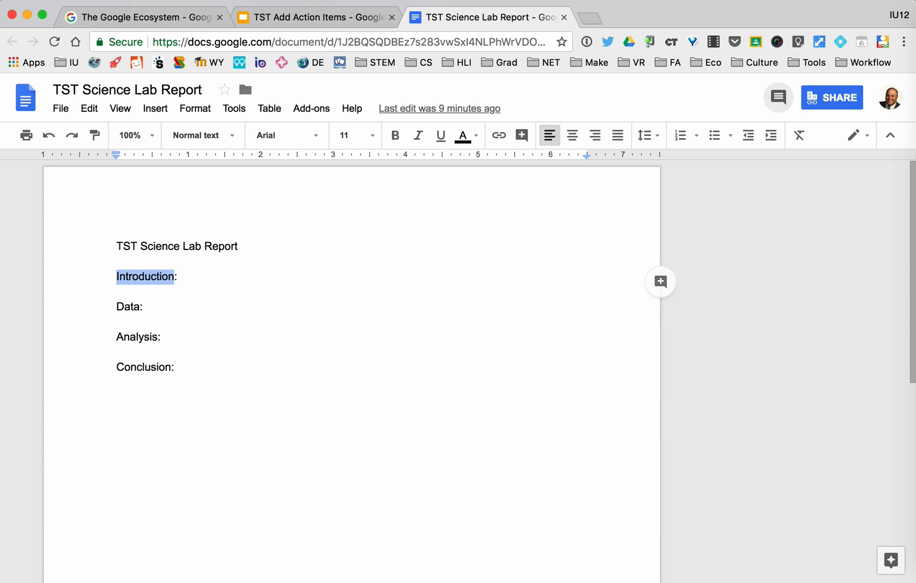
{"action": "mouse_move", "coordinate": [286, 135]}
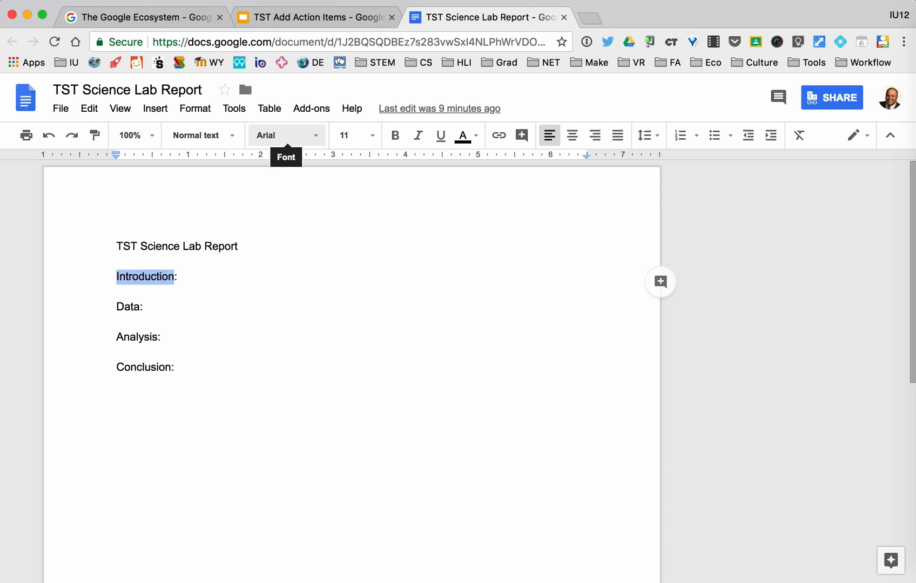
{"action": "left_click", "coordinate": [155, 108]}
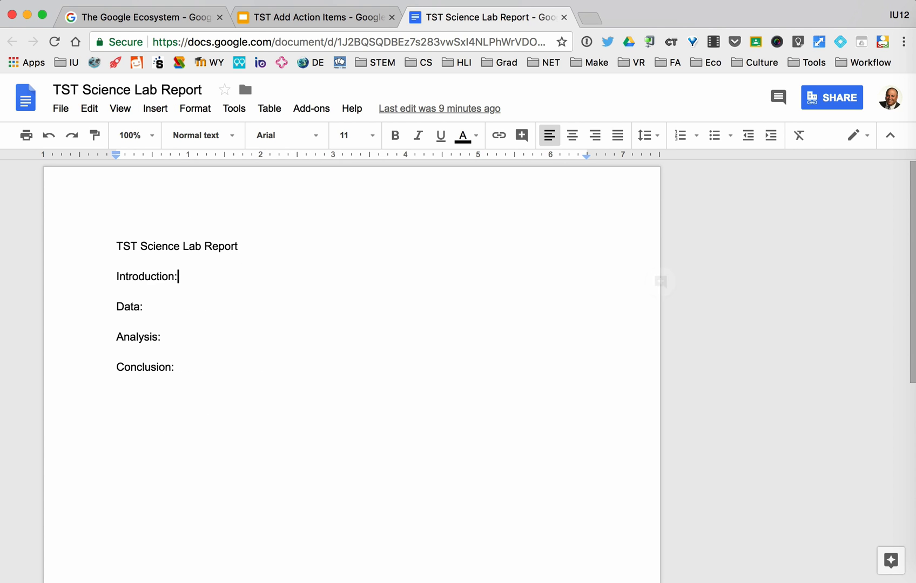
Comment on the Introduction heading: 'You need to complete this section.'
{"action": "double_click", "coordinate": [146, 277]}
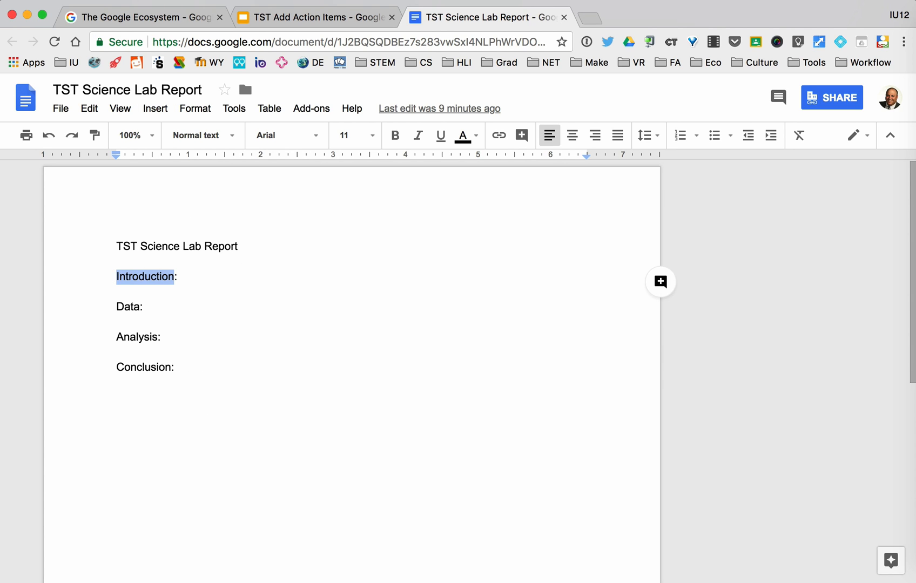
{"action": "left_click", "coordinate": [659, 282]}
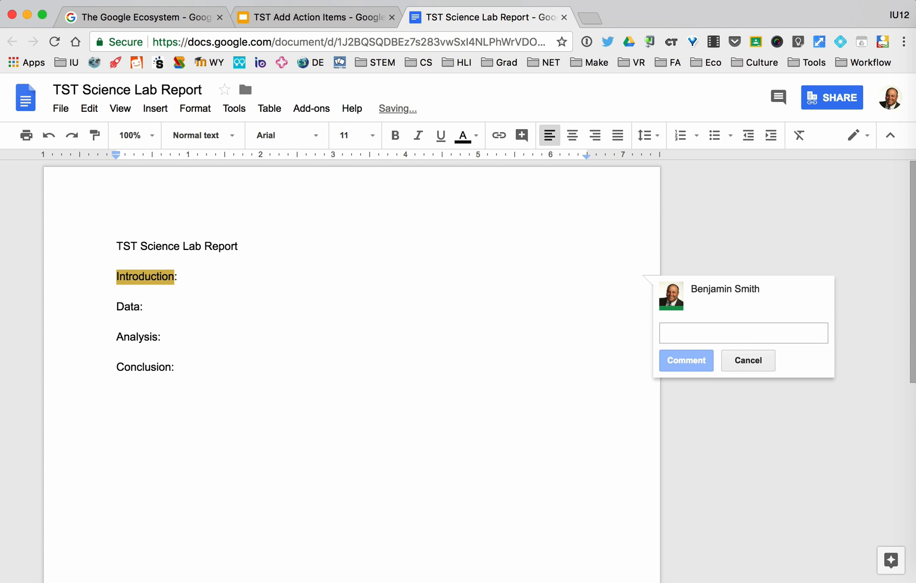
{"action": "type", "text": "You need to co"}
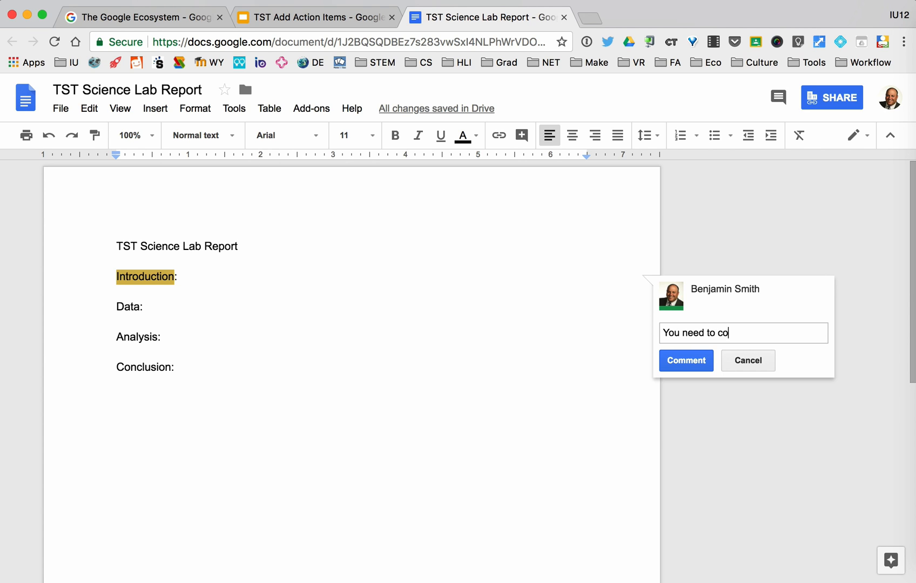
{"action": "type", "text": "mplete this s"}
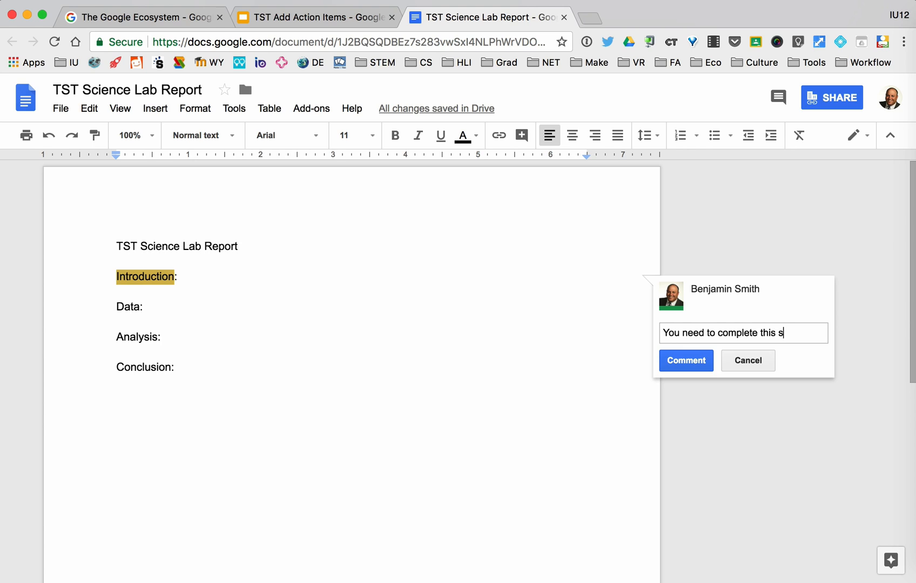
{"action": "type", "text": "ection."}
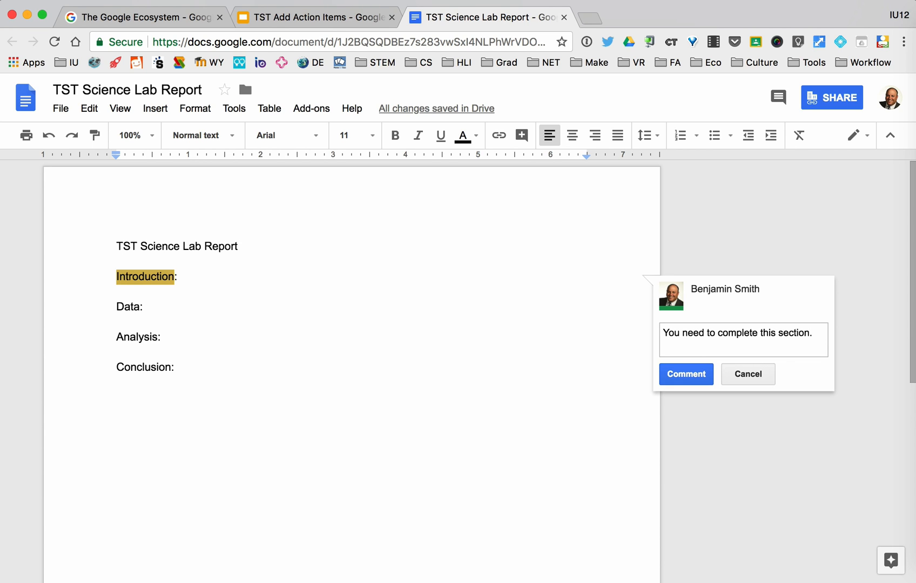
Mention collaborator '+jp' in the comment and assign it to them as an action item
{"action": "type", "text": "+"}
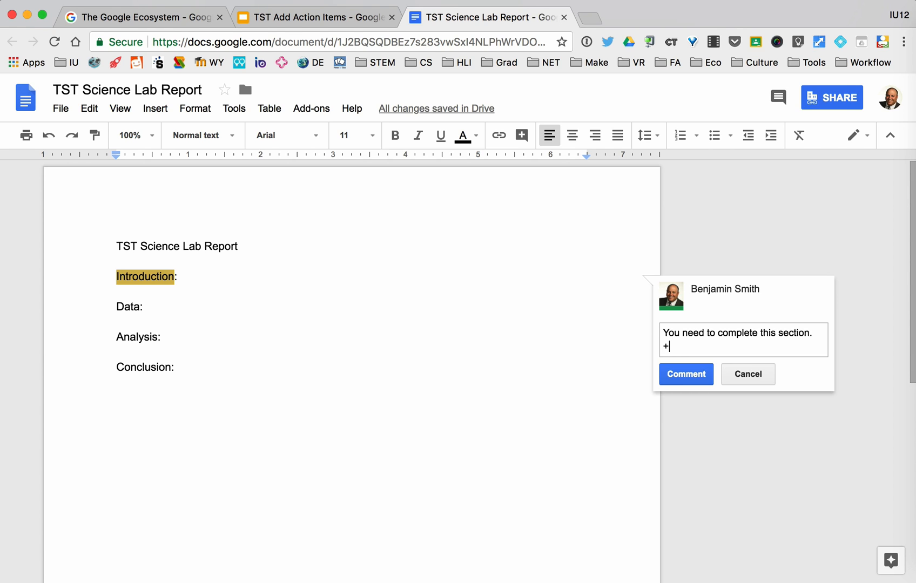
{"action": "type", "text": "+"}
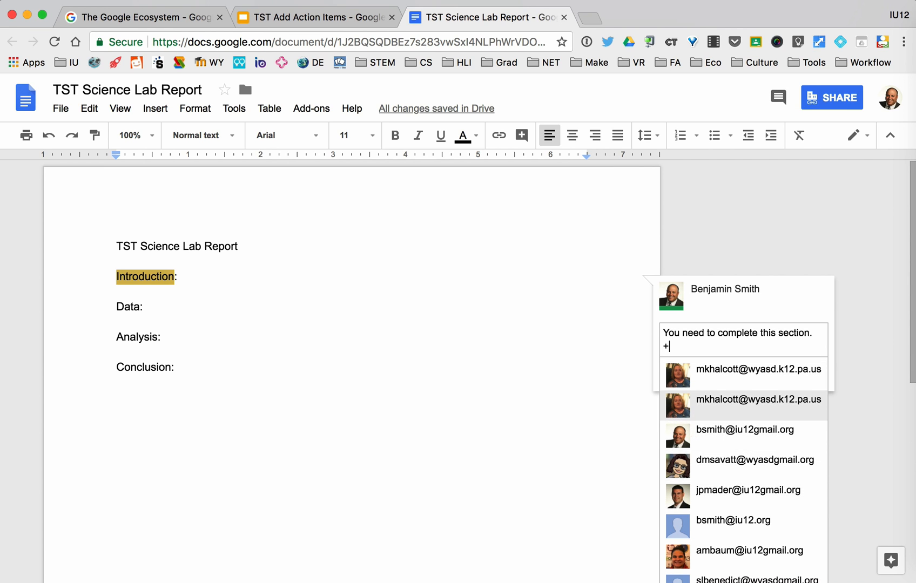
{"action": "type", "text": "j"}
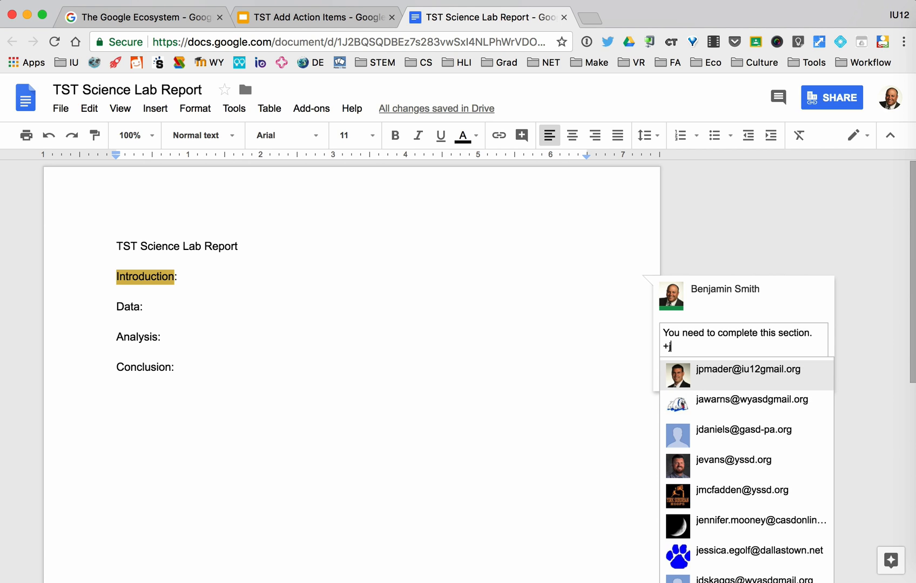
{"action": "type", "text": "p"}
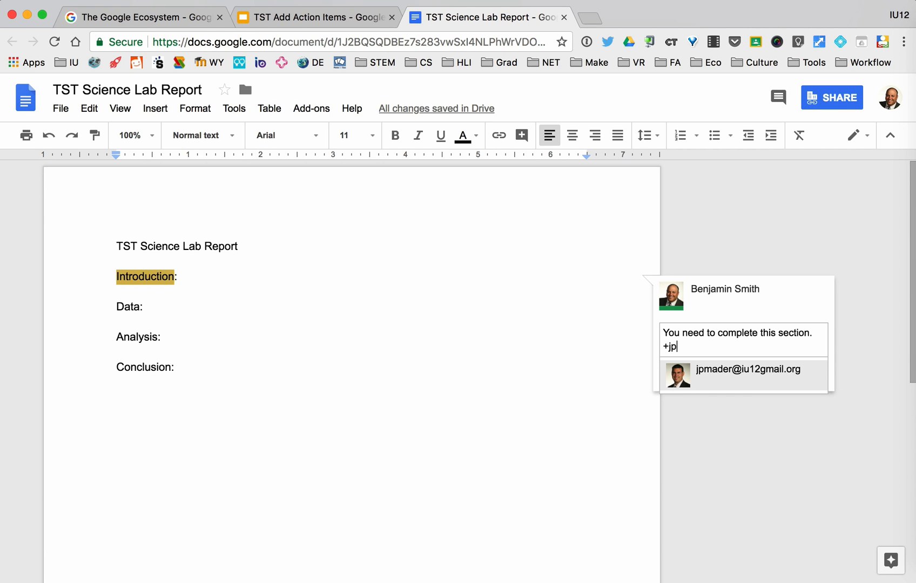
{"action": "left_click", "coordinate": [743, 373]}
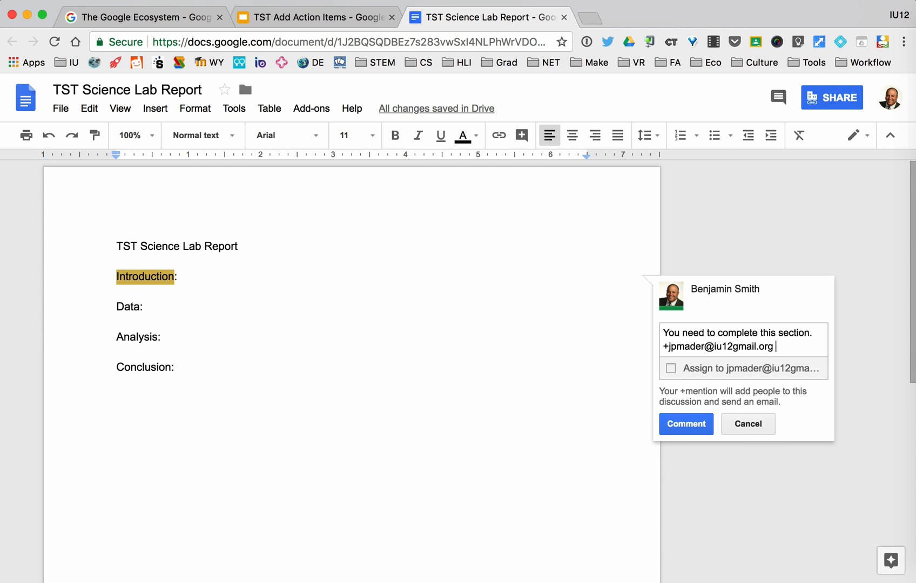
{"action": "left_click", "coordinate": [671, 368]}
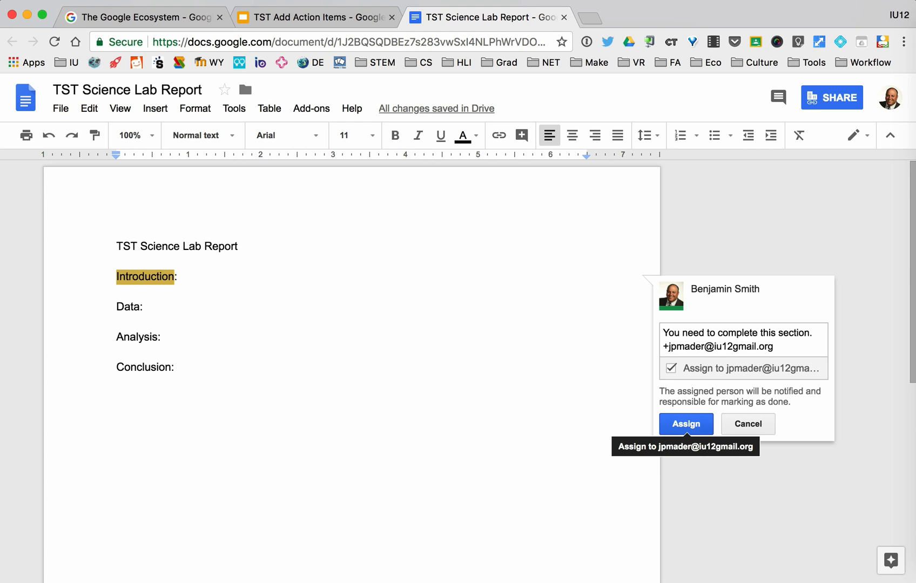
{"action": "mouse_move", "coordinate": [831, 97]}
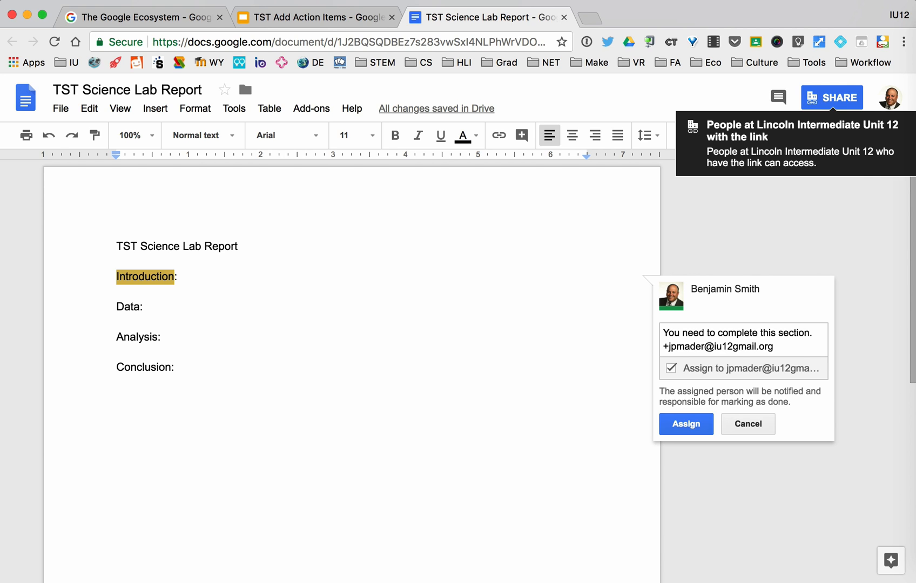
{"action": "left_click", "coordinate": [685, 424]}
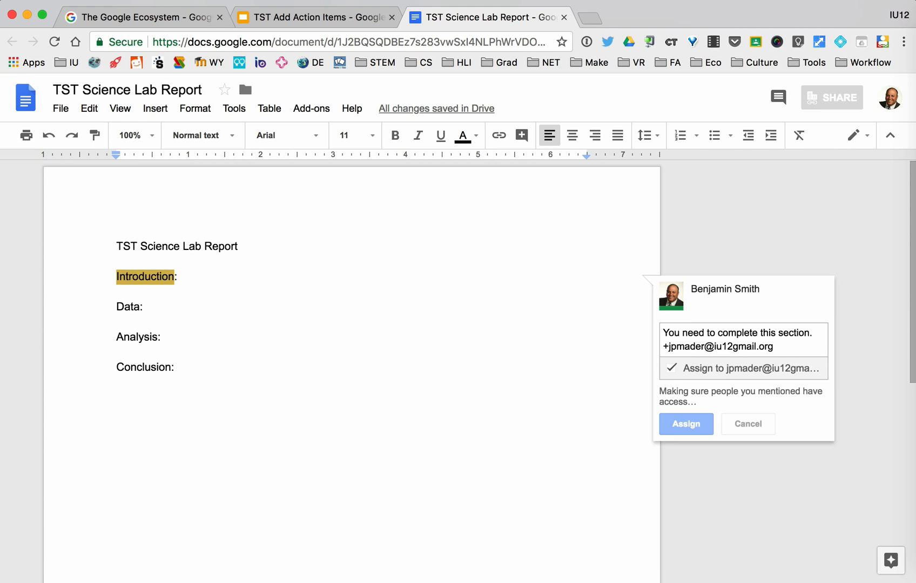
Finish assigning the Introduction comment and start a new comment on the Data heading
{"action": "left_click", "coordinate": [684, 424]}
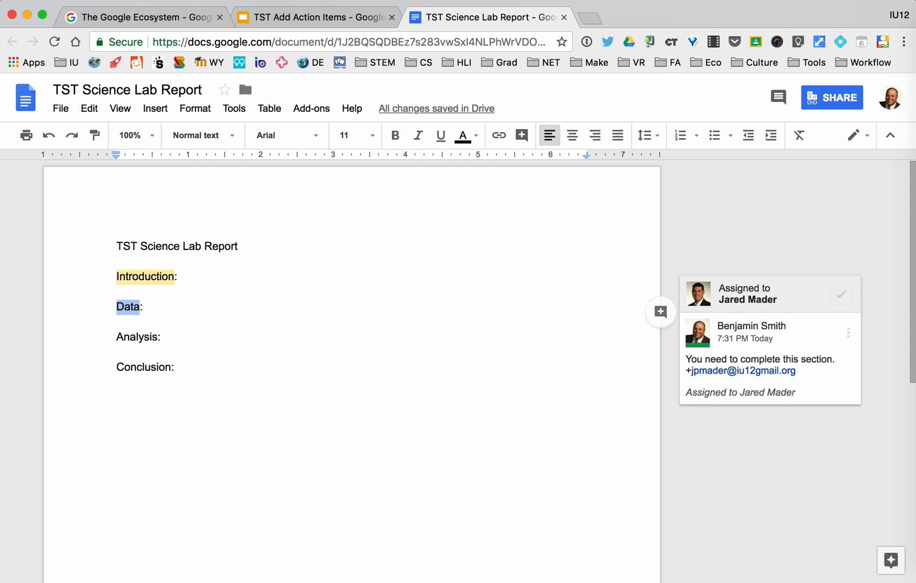
{"action": "left_click", "coordinate": [660, 311]}
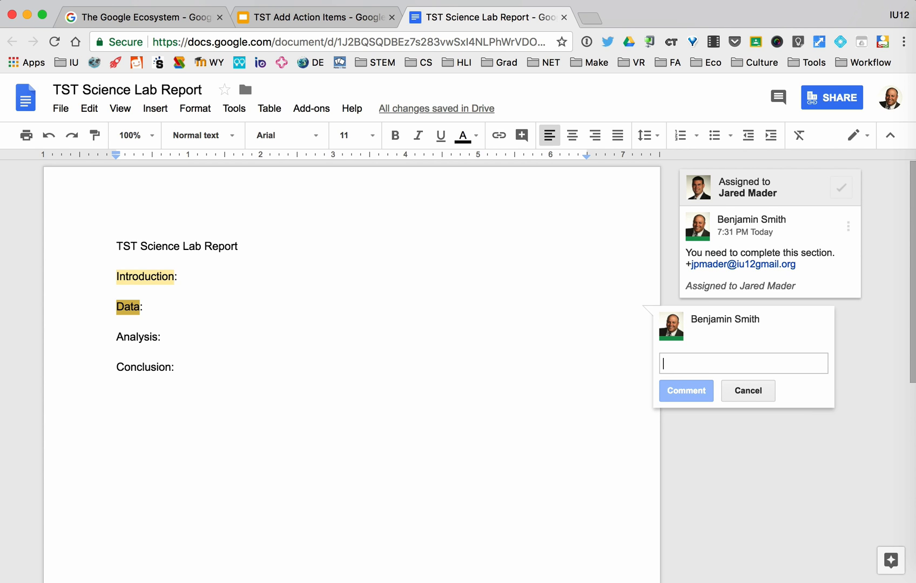
Write 'I will take care of this section.' on Data and mention my own '+bs' address
{"action": "type", "text": "I will take c"}
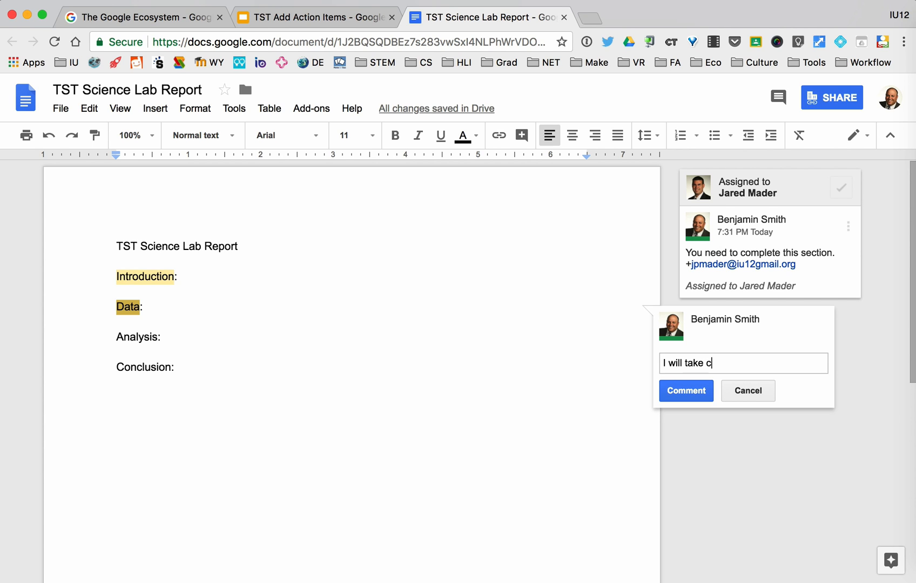
{"action": "type", "text": "are of this sec"}
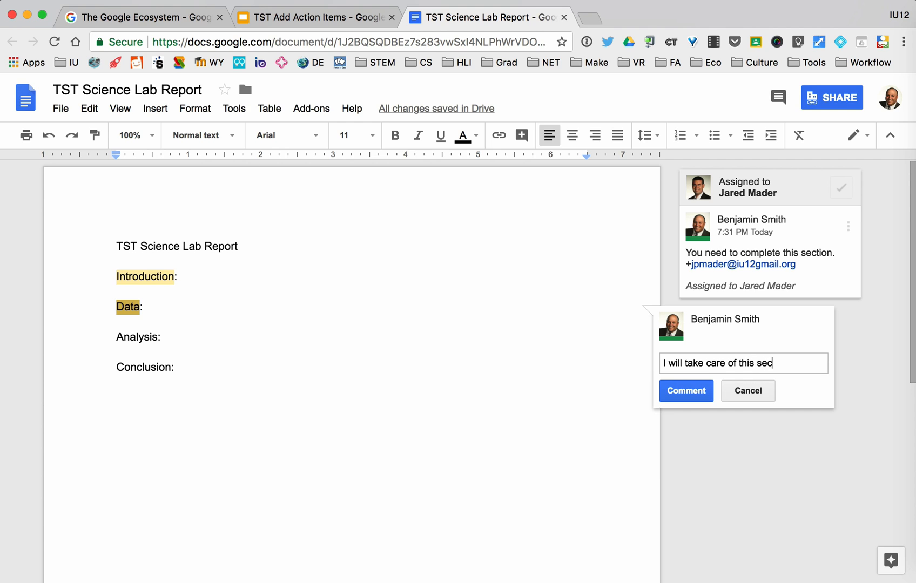
{"action": "type", "text": "tion."}
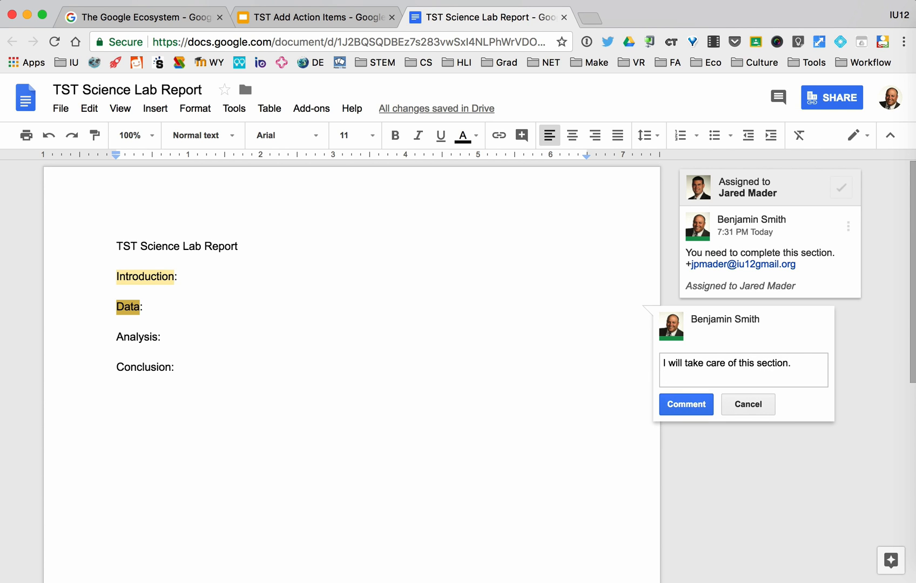
{"action": "type", "text": "+bs"}
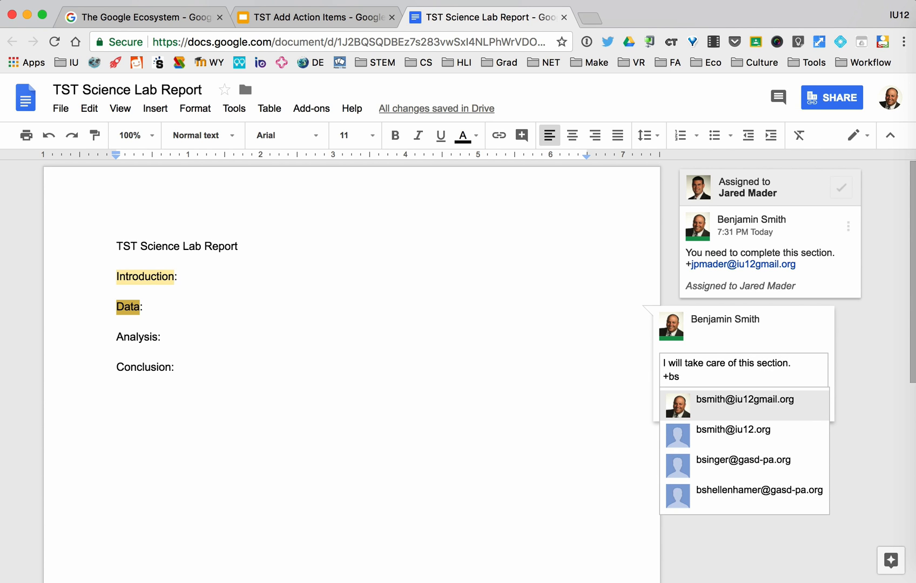
{"action": "left_click", "coordinate": [744, 403]}
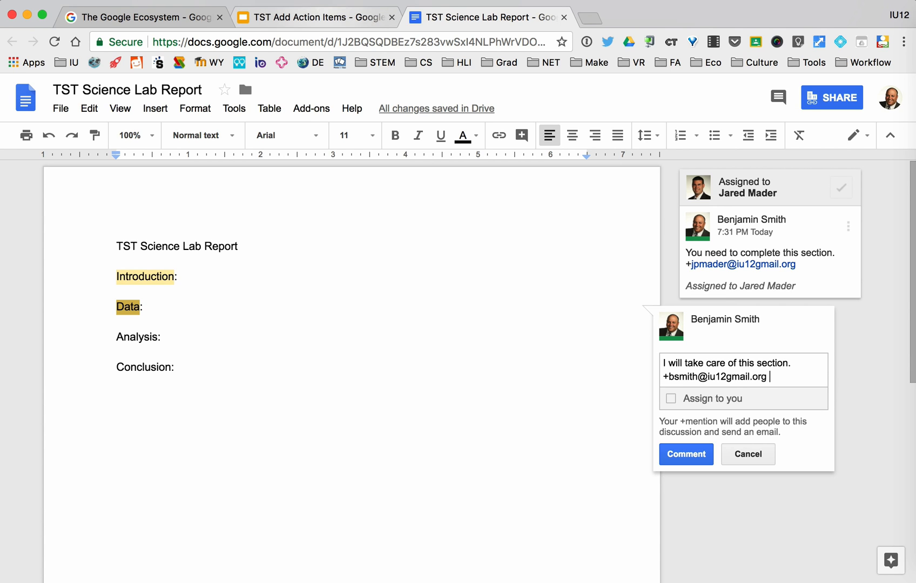
{"action": "left_click", "coordinate": [315, 17]}
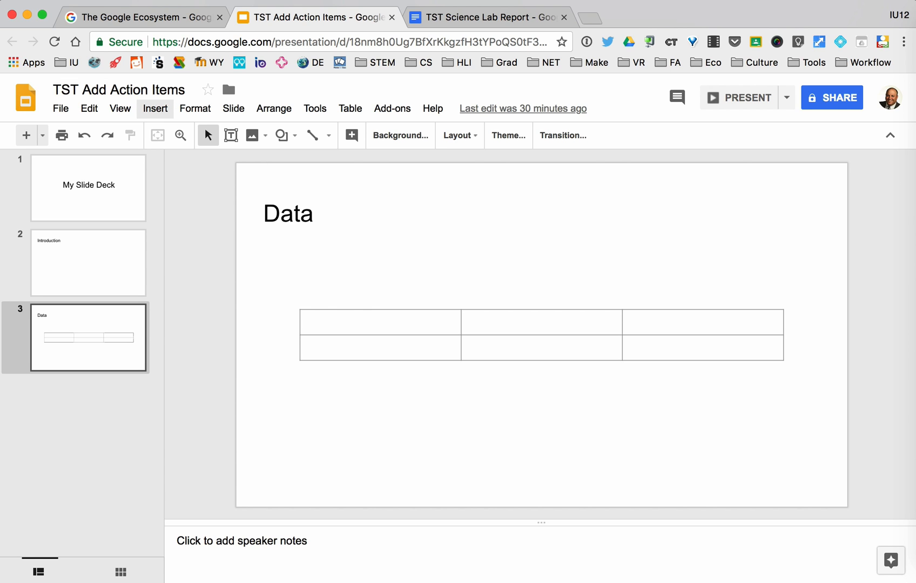
Insert a comment on the Data slide mentioning my own '+bsm' account
{"action": "left_click", "coordinate": [154, 108]}
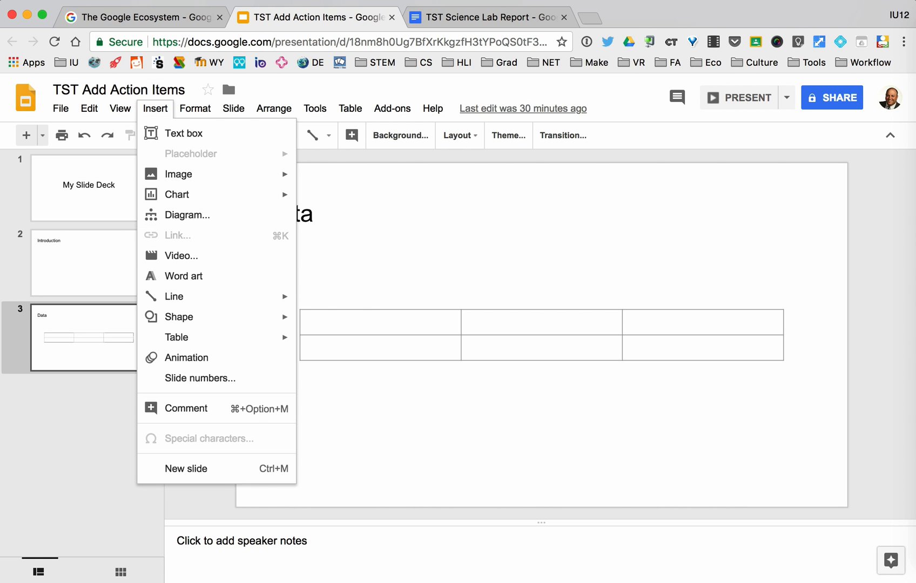
{"action": "left_click", "coordinate": [185, 408]}
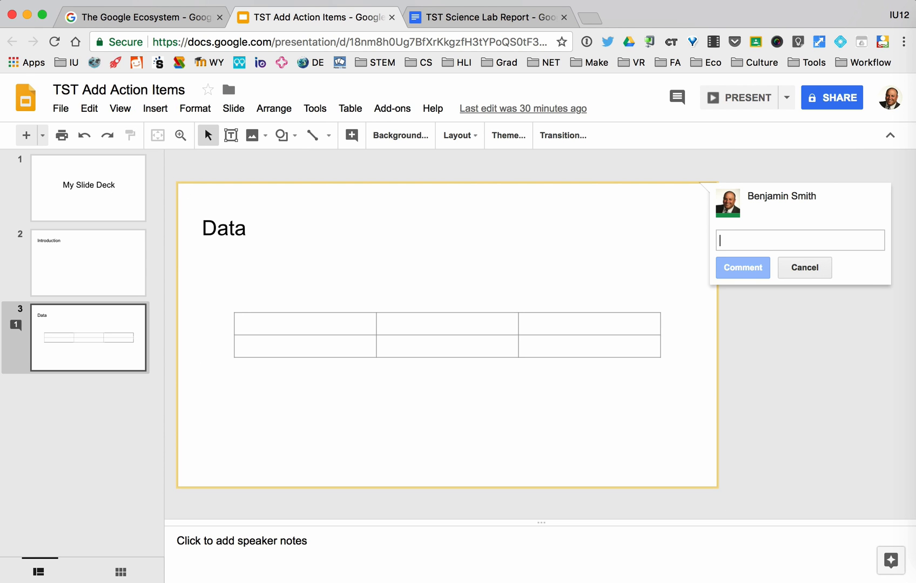
{"action": "type", "text": "+b"}
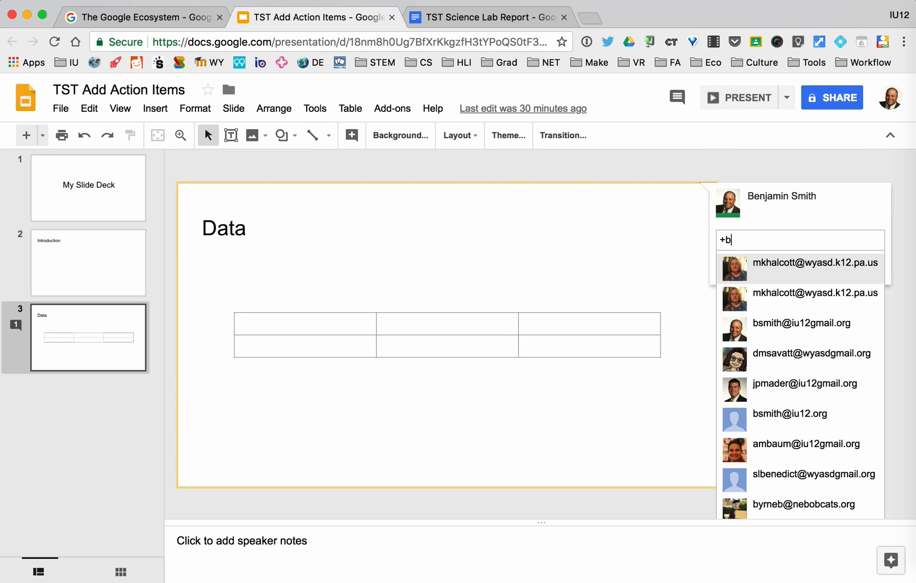
{"action": "type", "text": "sm"}
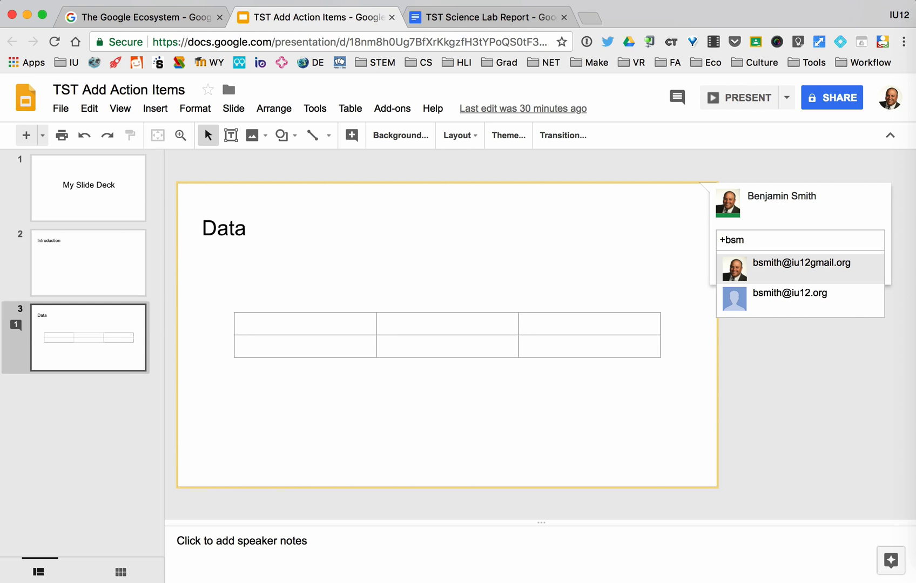
{"action": "left_click", "coordinate": [800, 263]}
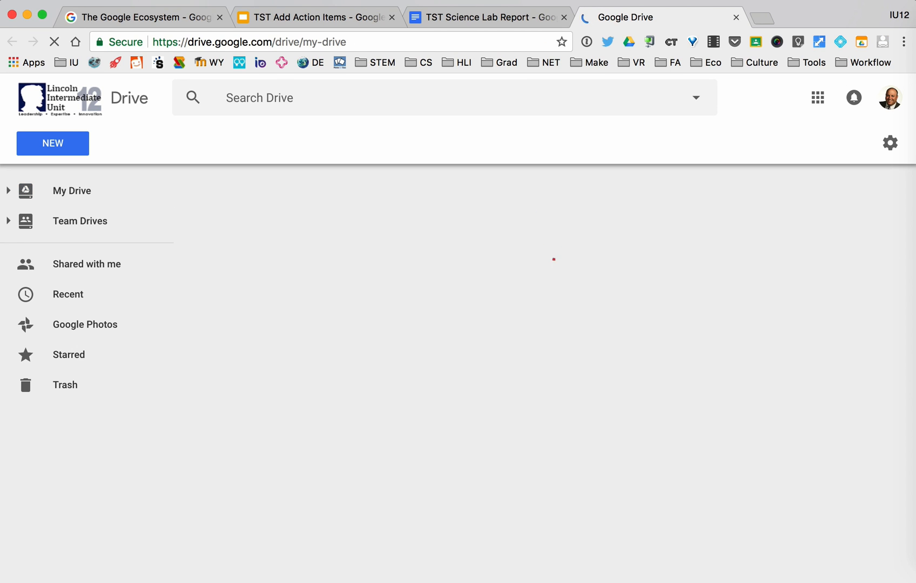
Browse My Drive and review the follow-up filter in the advanced search options
{"action": "left_click", "coordinate": [72, 190]}
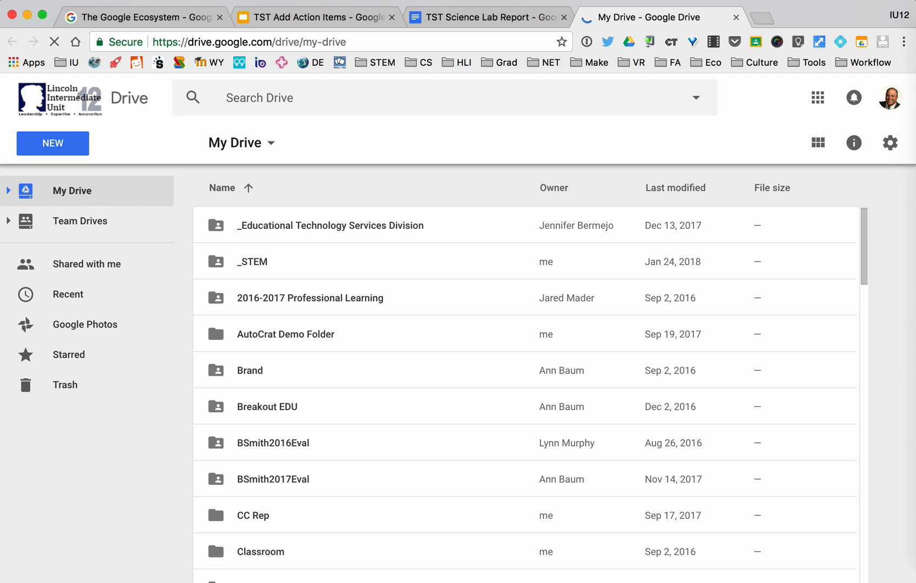
{"action": "scroll", "scroll_direction": "down", "scroll_amount": 3}
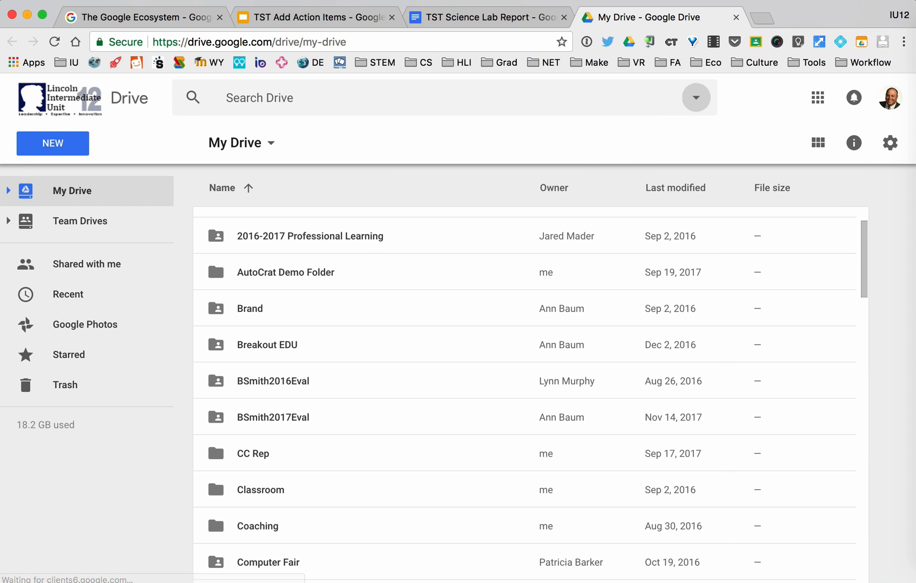
{"action": "left_click", "coordinate": [695, 98]}
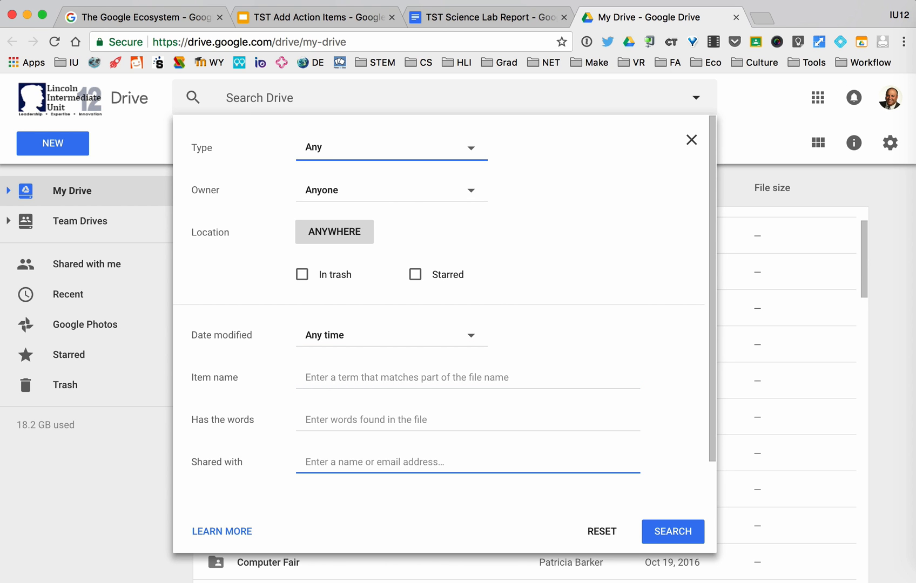
{"action": "scroll", "scroll_direction": "down", "scroll_amount": 3}
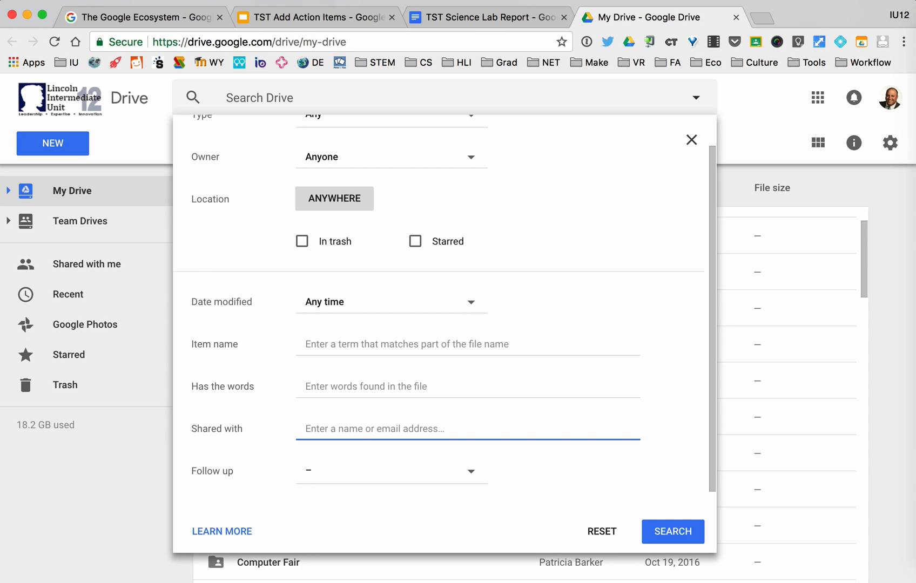
{"action": "left_click", "coordinate": [390, 471]}
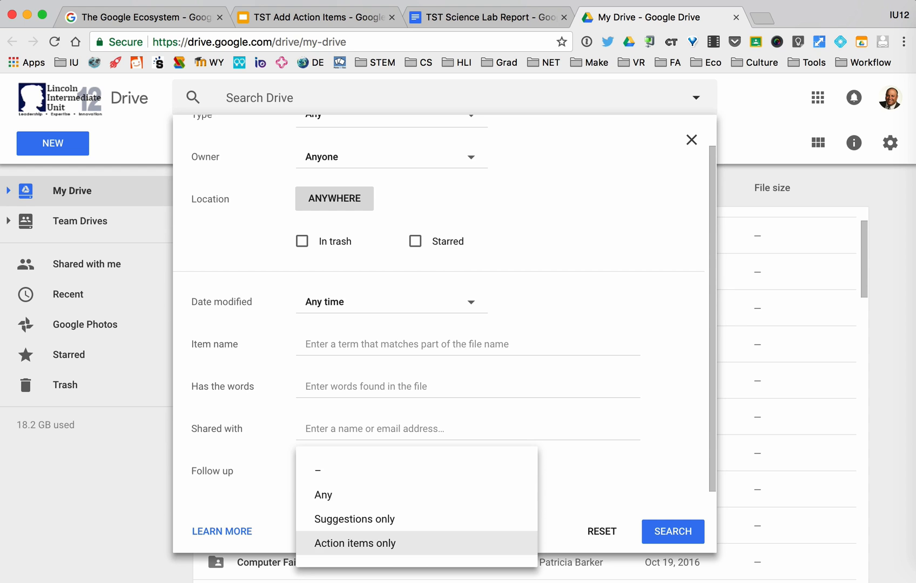
{"action": "mouse_move", "coordinate": [354, 543]}
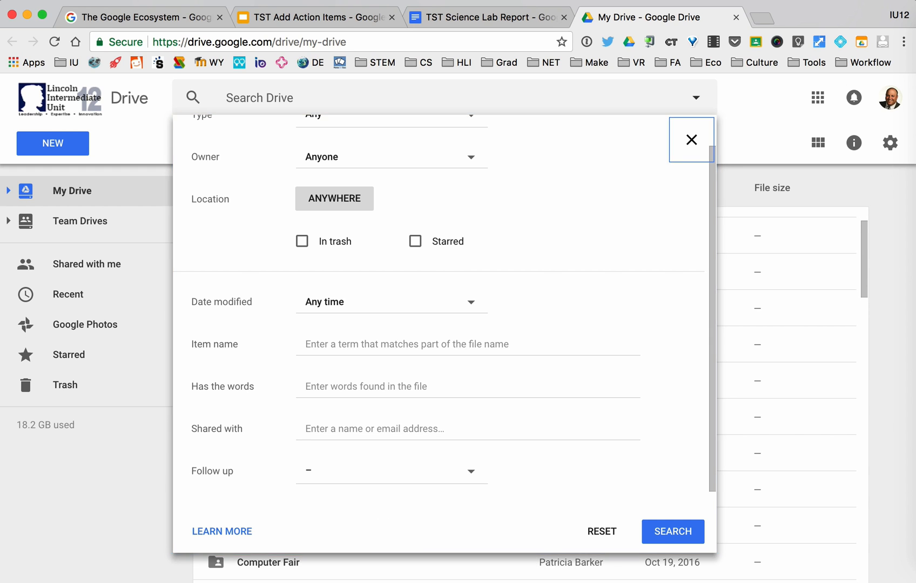
Search Drive for followup:actionitems, then return to the science lab report
{"action": "type", "text": "follo"}
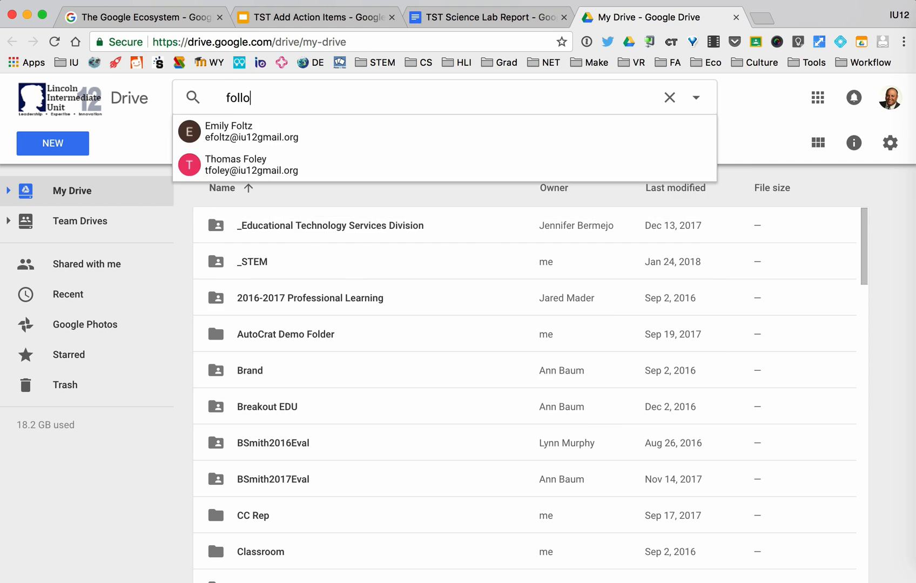
{"action": "type", "text": "wup:actio"}
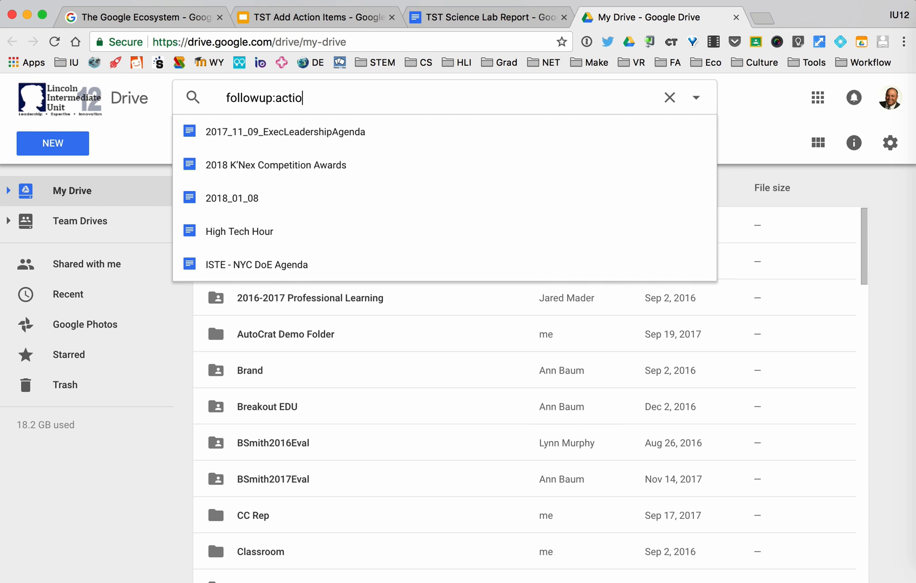
{"action": "type", "text": "nitems"}
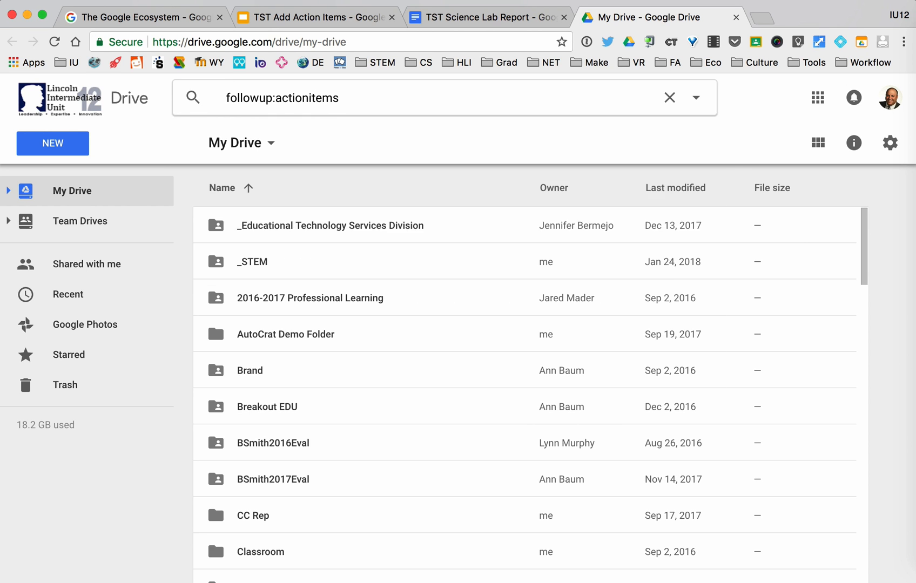
{"action": "key", "text": "Return"}
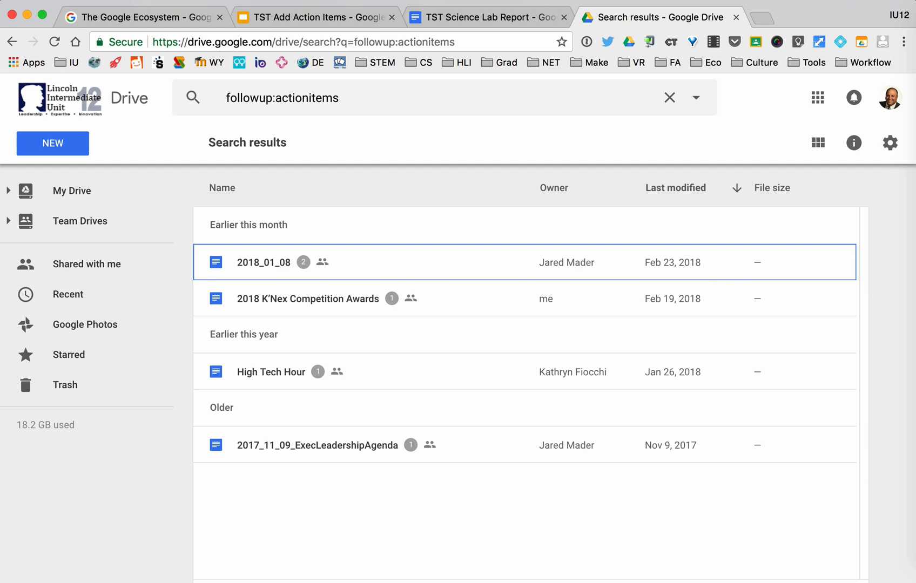
{"action": "left_click", "coordinate": [488, 17]}
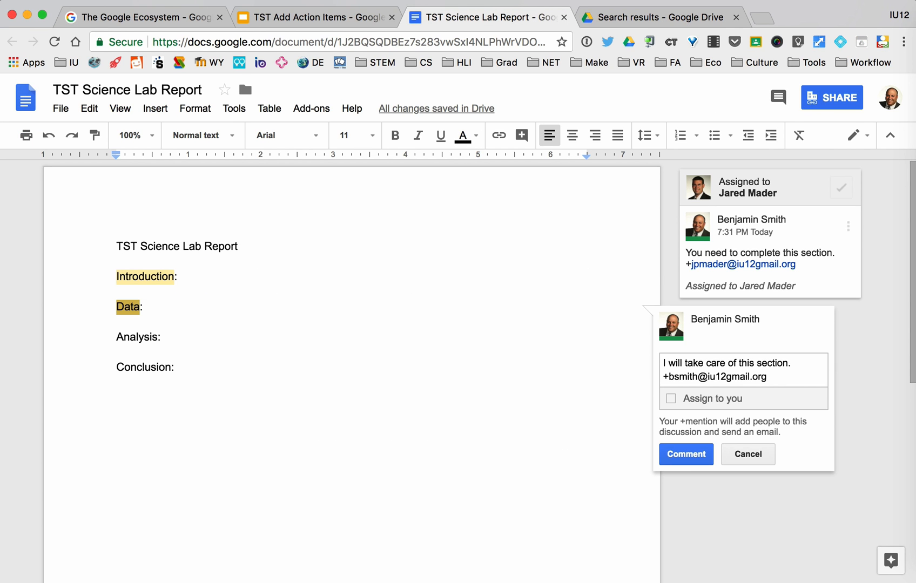
Post the Data comment assigned to me and return to the Drive search results
{"action": "left_click", "coordinate": [671, 397]}
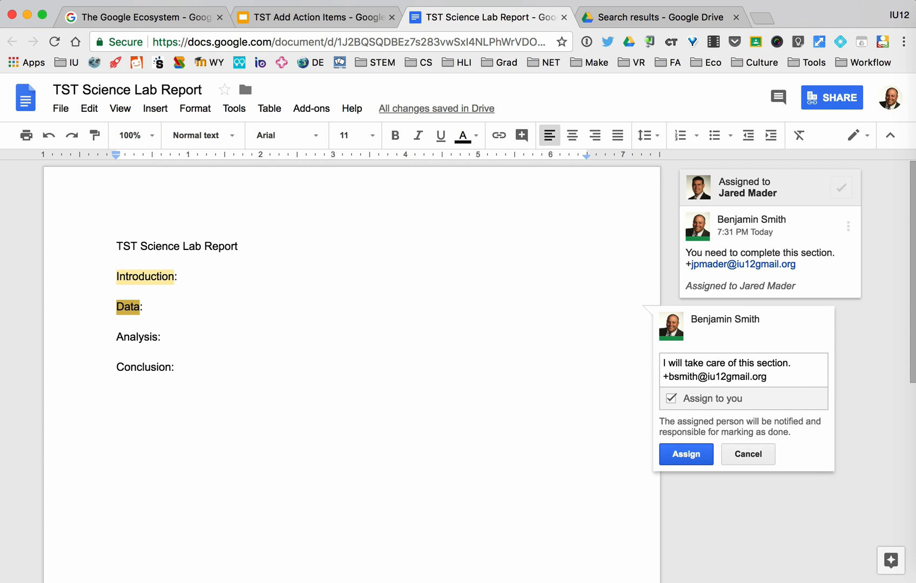
{"action": "left_click", "coordinate": [684, 454]}
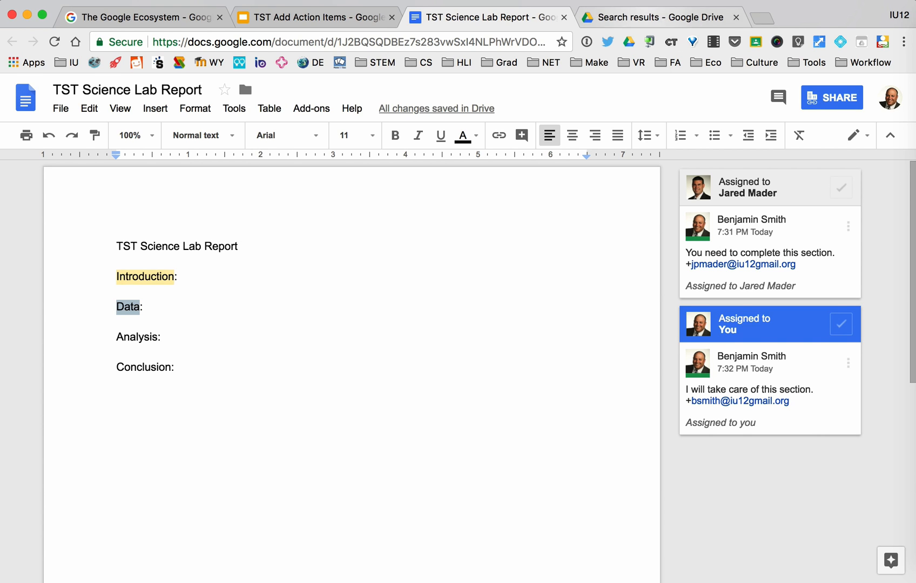
{"action": "left_click", "coordinate": [654, 17]}
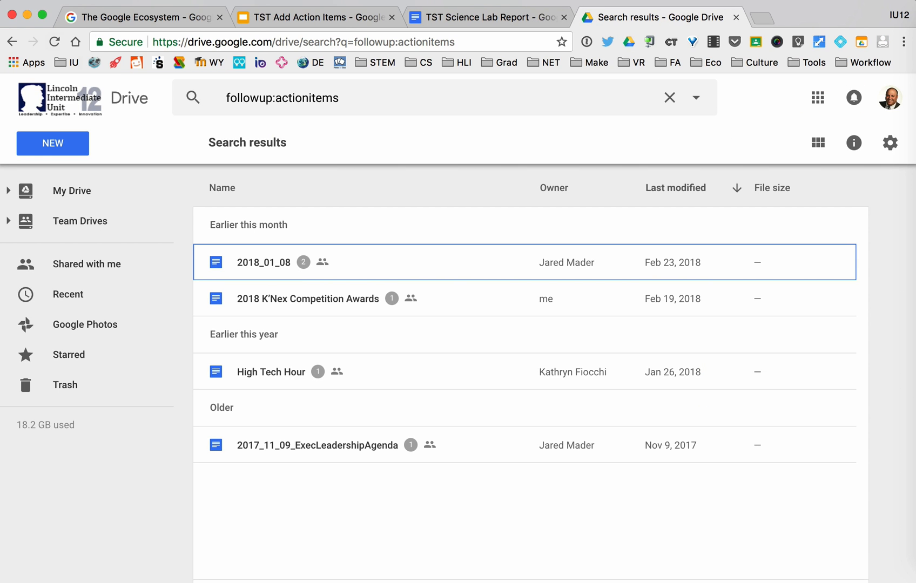
Rerun the followup:actionitems search so TST Science Lab Report appears under Today
{"action": "left_click", "coordinate": [669, 97]}
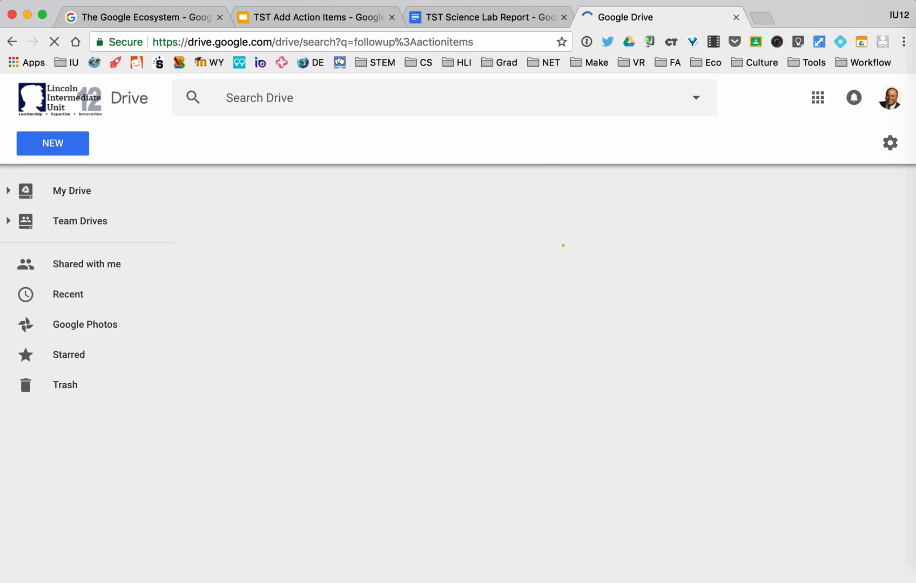
{"action": "key", "text": "Return"}
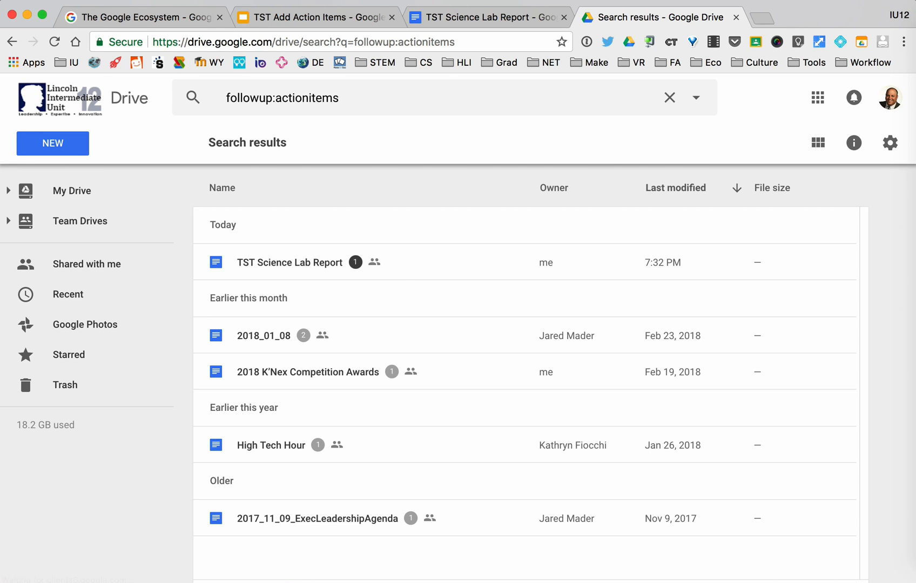
{"action": "mouse_move", "coordinate": [354, 262]}
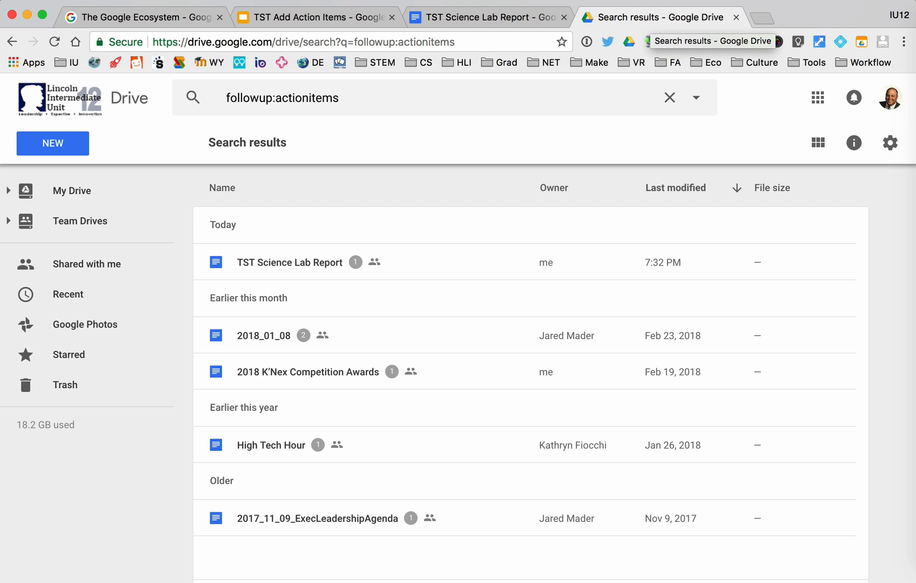
Pin the search results tab so it moves first, then unpin it again
{"action": "right_click", "coordinate": [652, 16]}
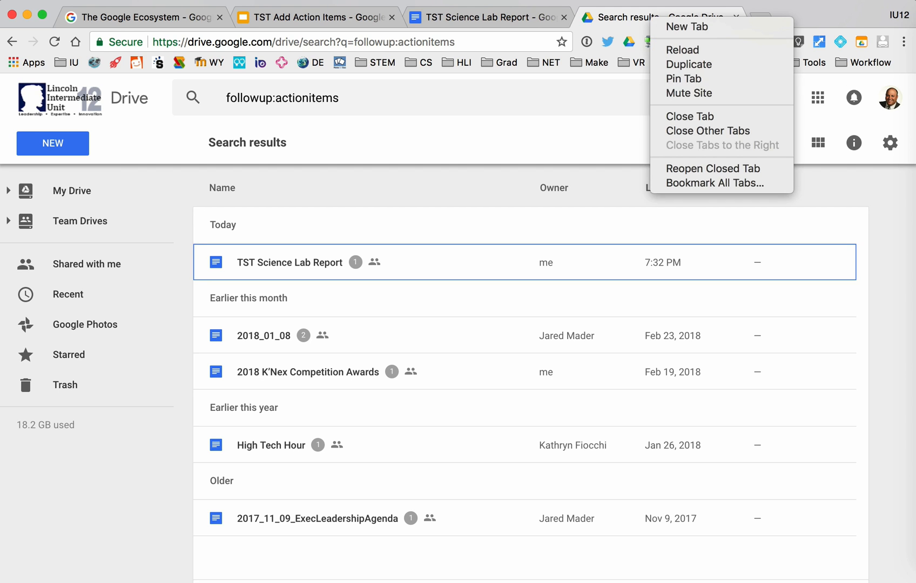
{"action": "mouse_move", "coordinate": [689, 79]}
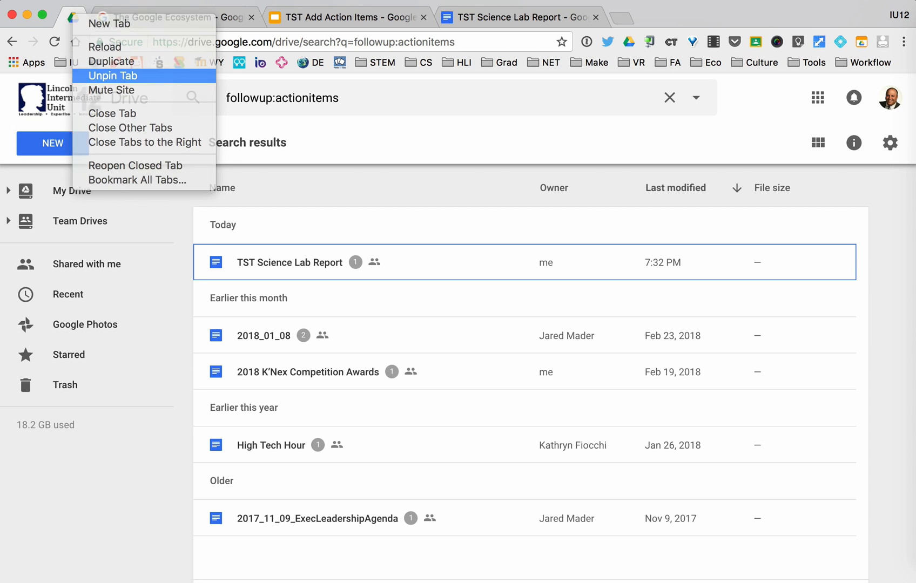
{"action": "left_click", "coordinate": [113, 75]}
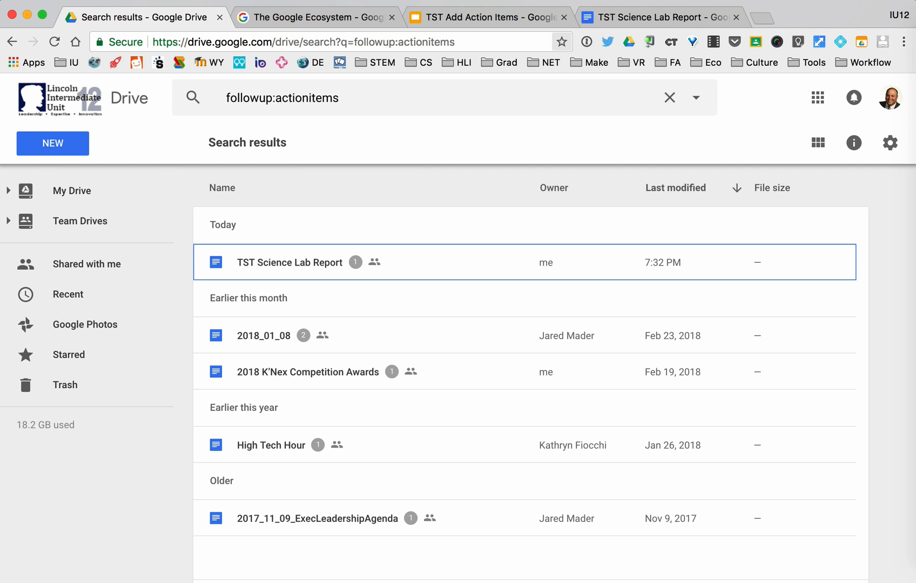
{"action": "mouse_move", "coordinate": [560, 41]}
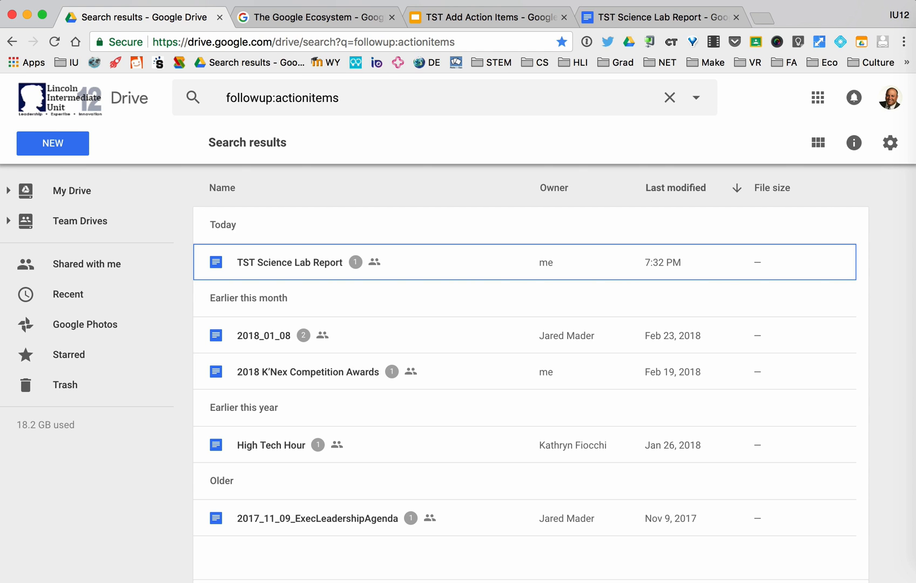
{"action": "mouse_move", "coordinate": [248, 61]}
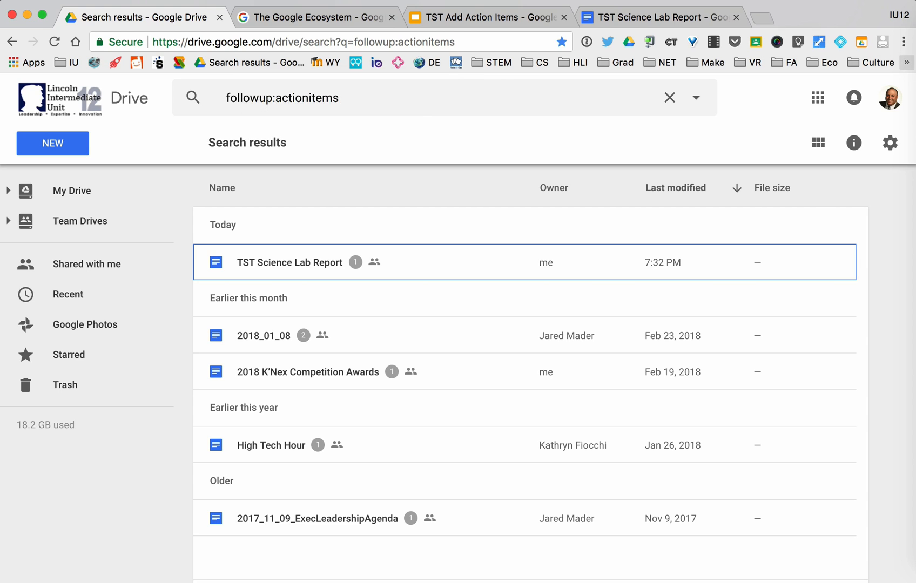
Bookmark the 'followup:actionitems' search with an empty name, then reopen the search from the icon-only bookmark
{"action": "left_click", "coordinate": [906, 62]}
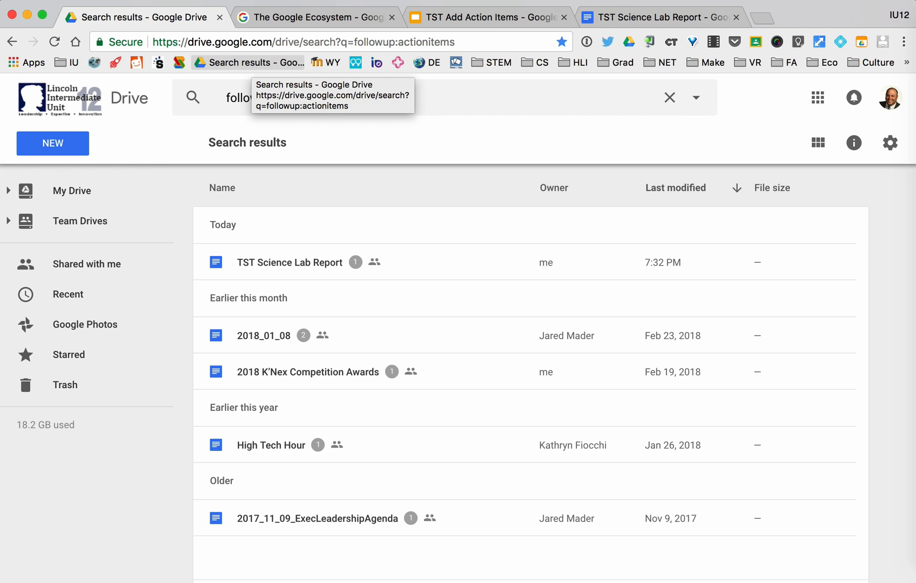
{"action": "right_click", "coordinate": [248, 63]}
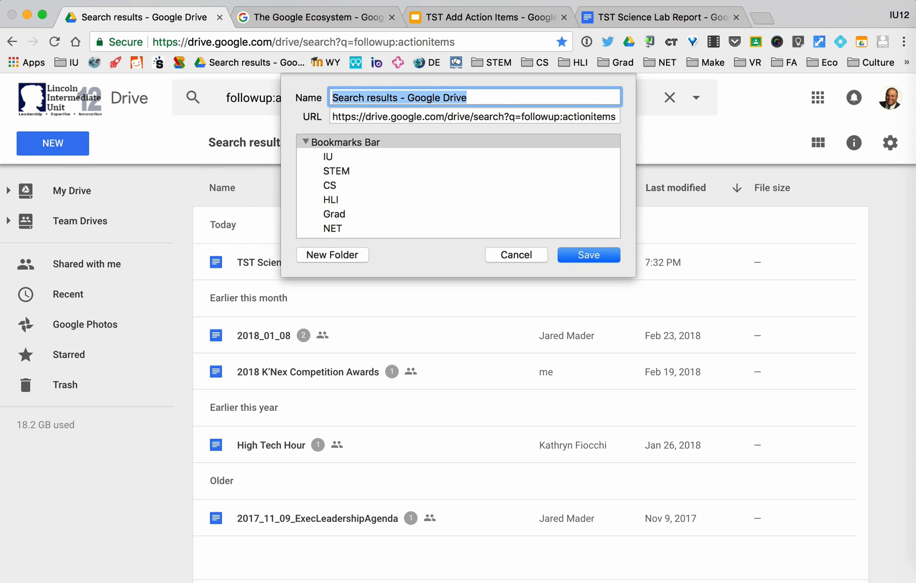
{"action": "key", "text": "Delete"}
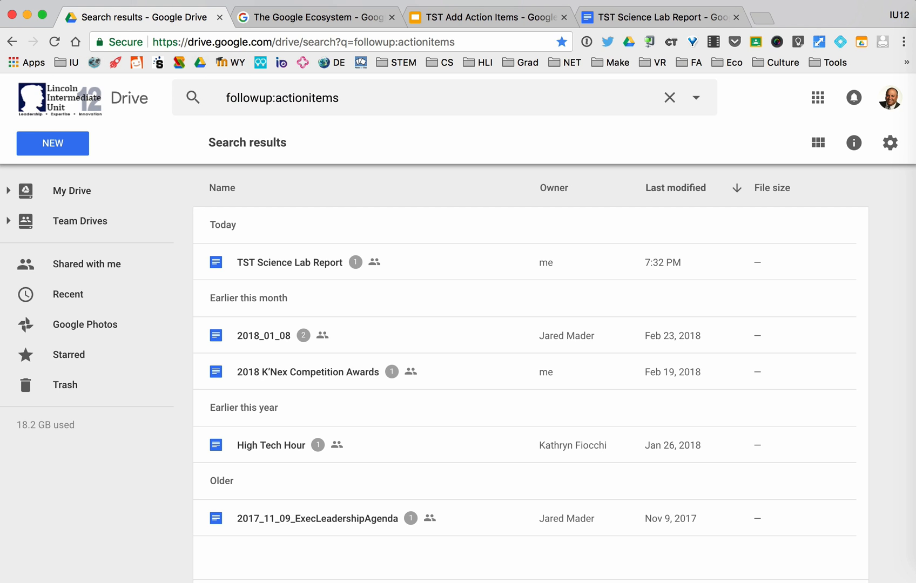
{"action": "left_click", "coordinate": [670, 97]}
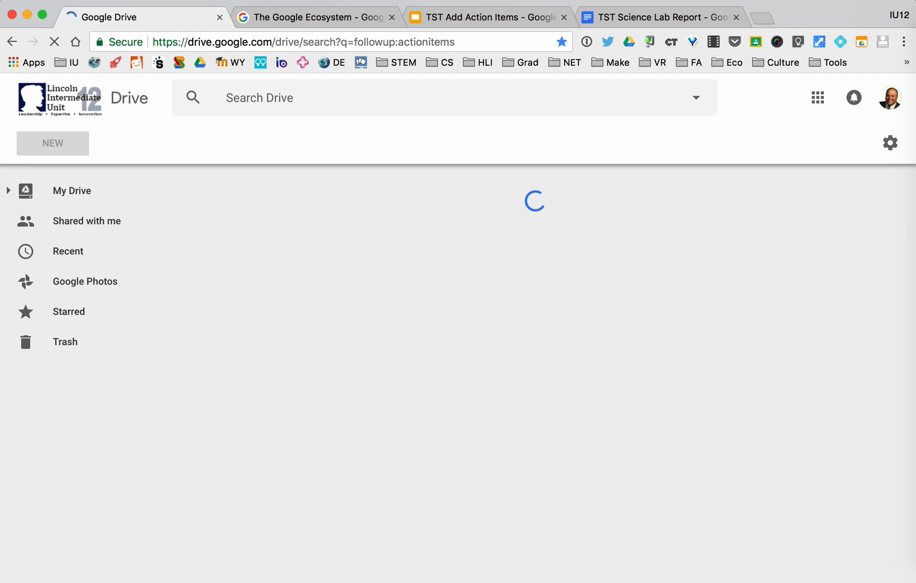